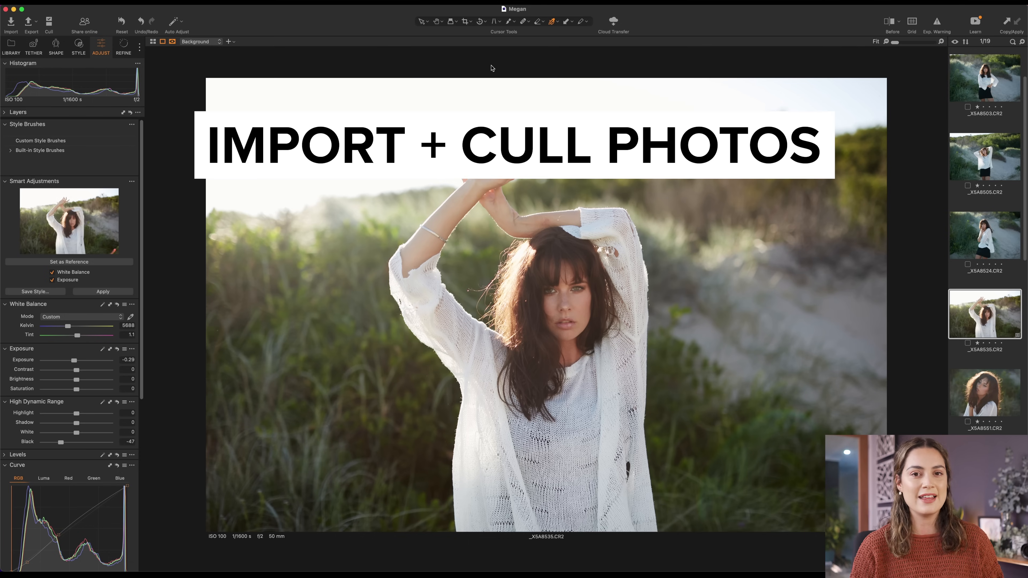
mouse_move(207, 37)
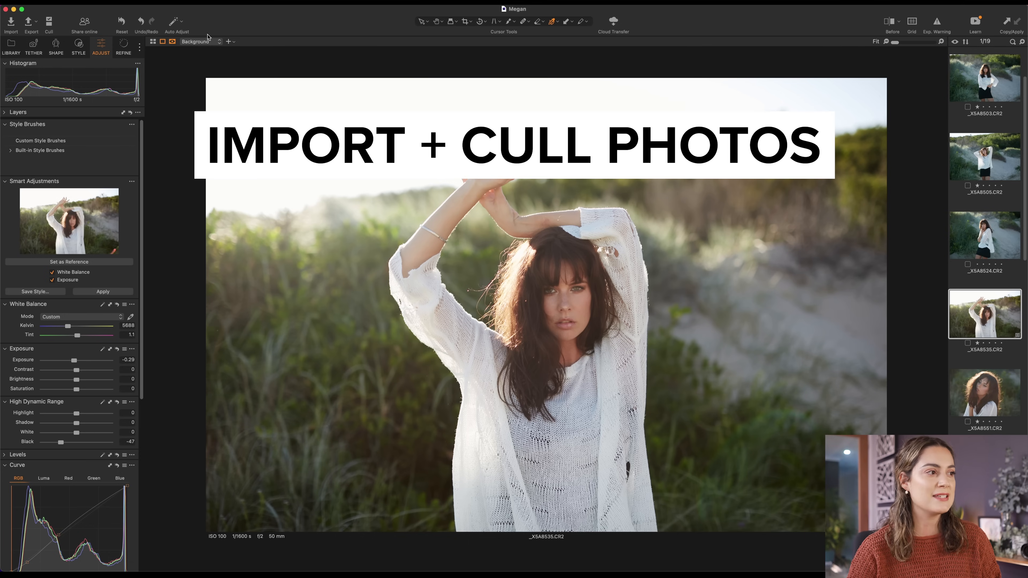
Bring up the import window and scroll through the 185 thumbnails from the deselects folder.
click(11, 23)
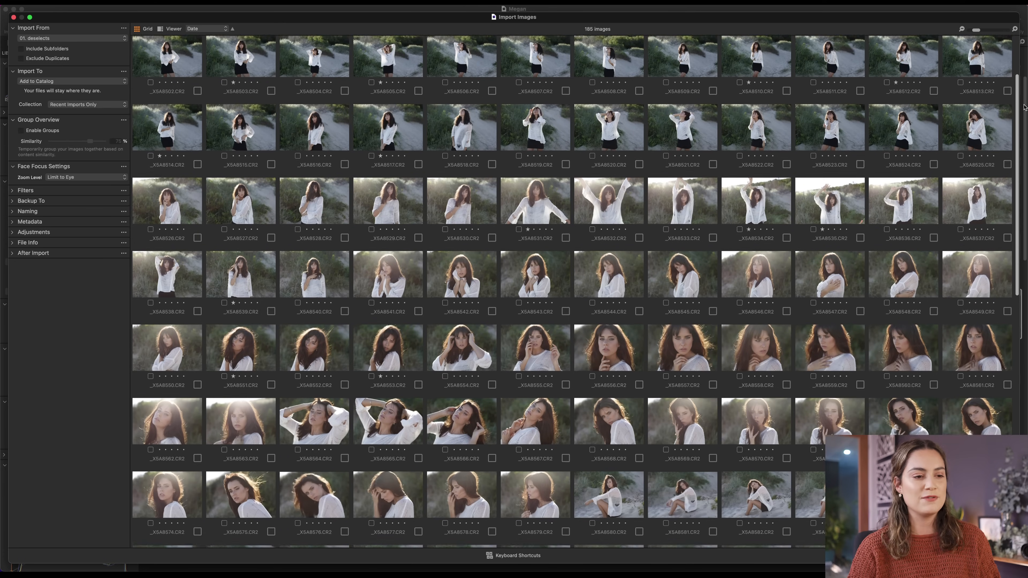
scroll(down, 3)
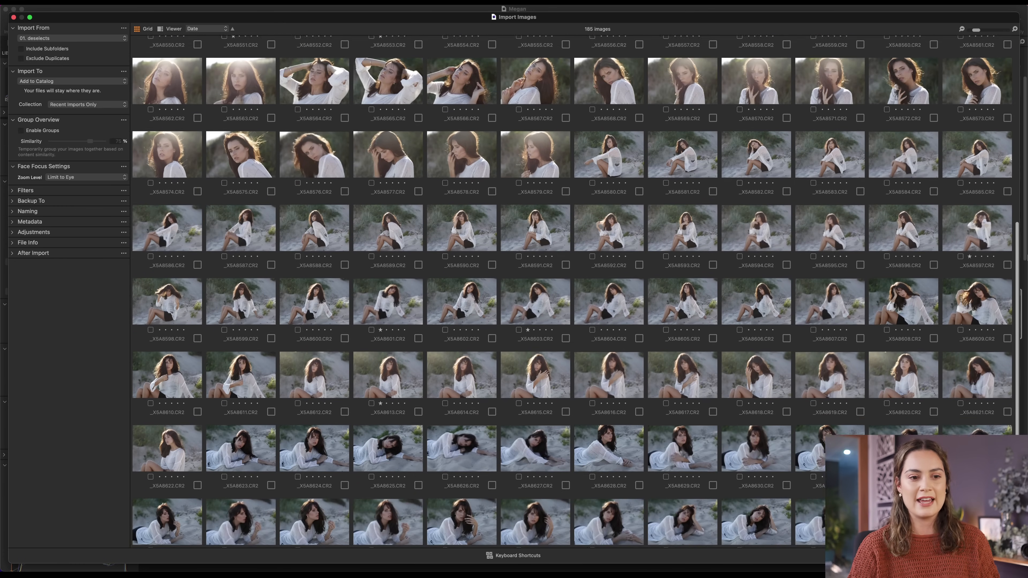
scroll(down, 3)
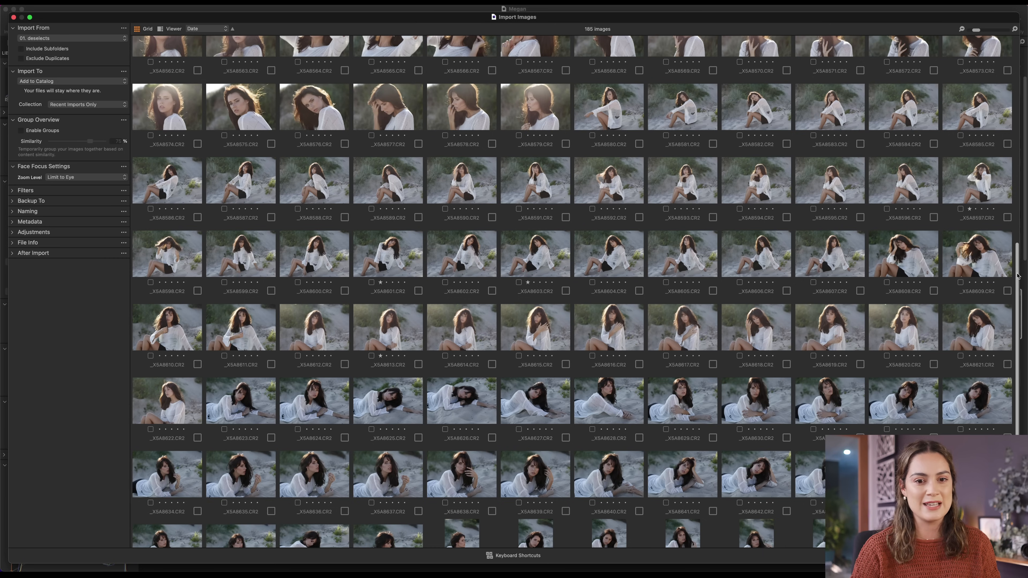
scroll(up, 3)
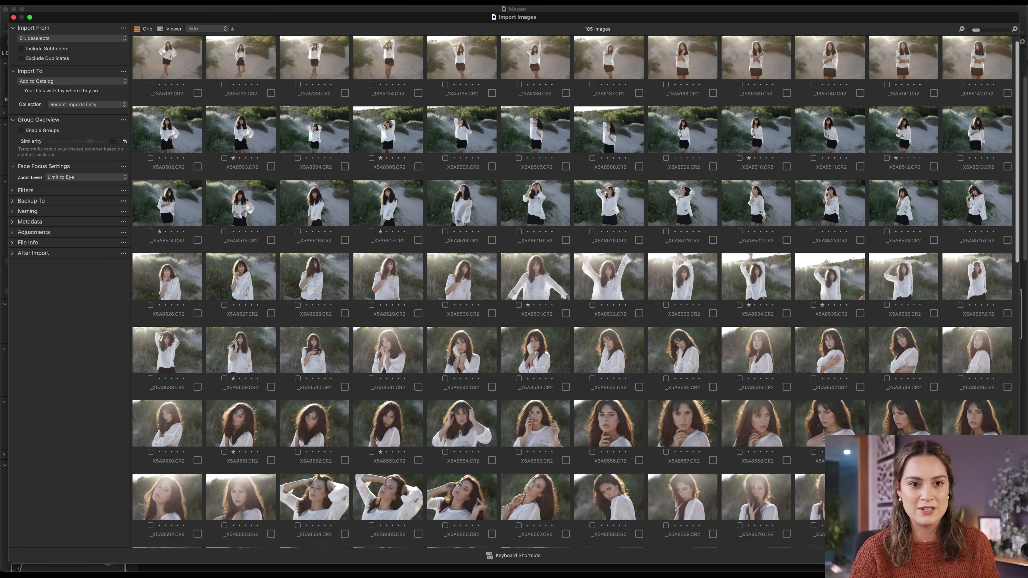
scroll(up, 3)
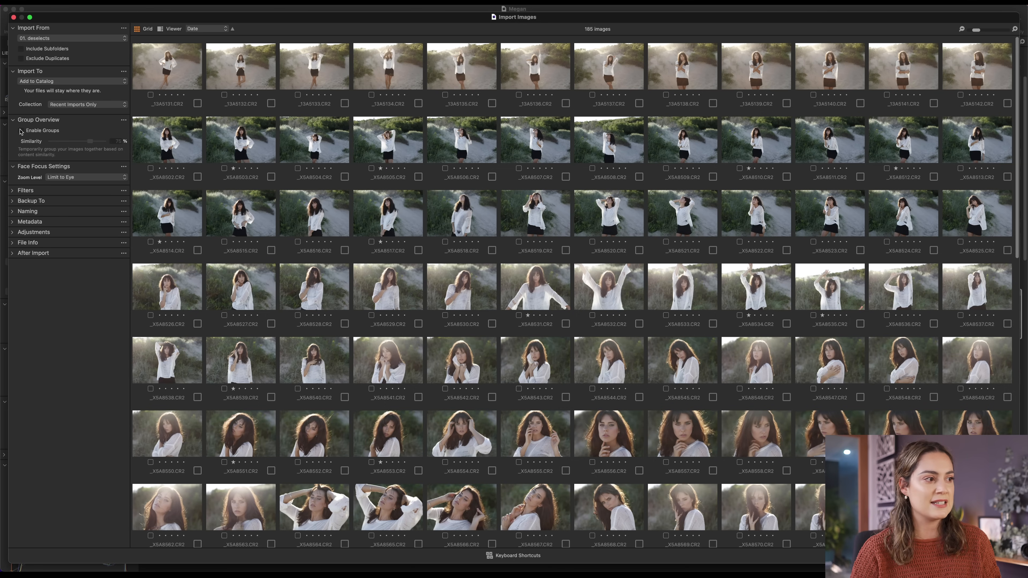
Enable Groups in Group Overview and settle the Similarity slider at 75 percent.
click(20, 131)
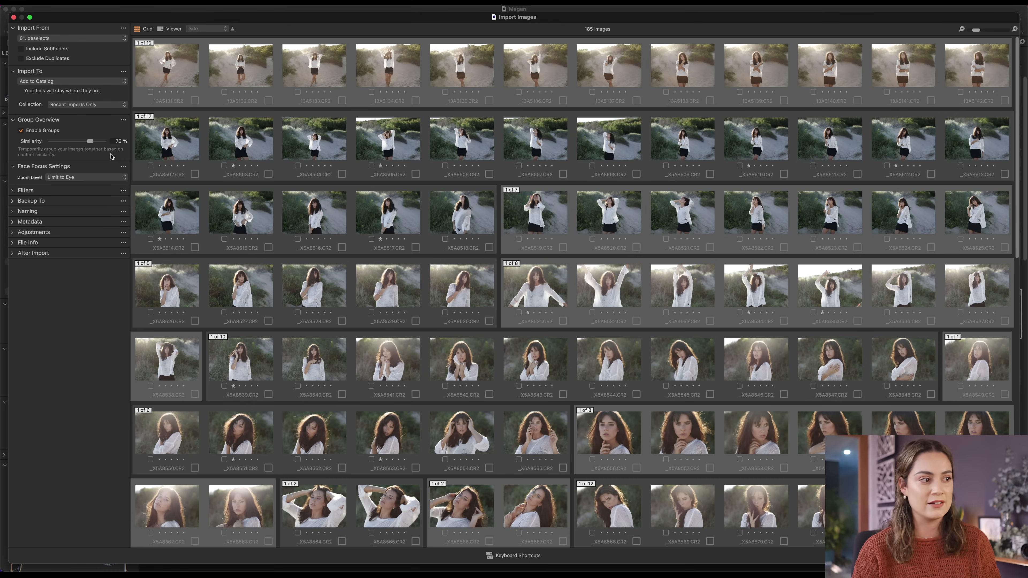
drag(90, 141, 62, 140)
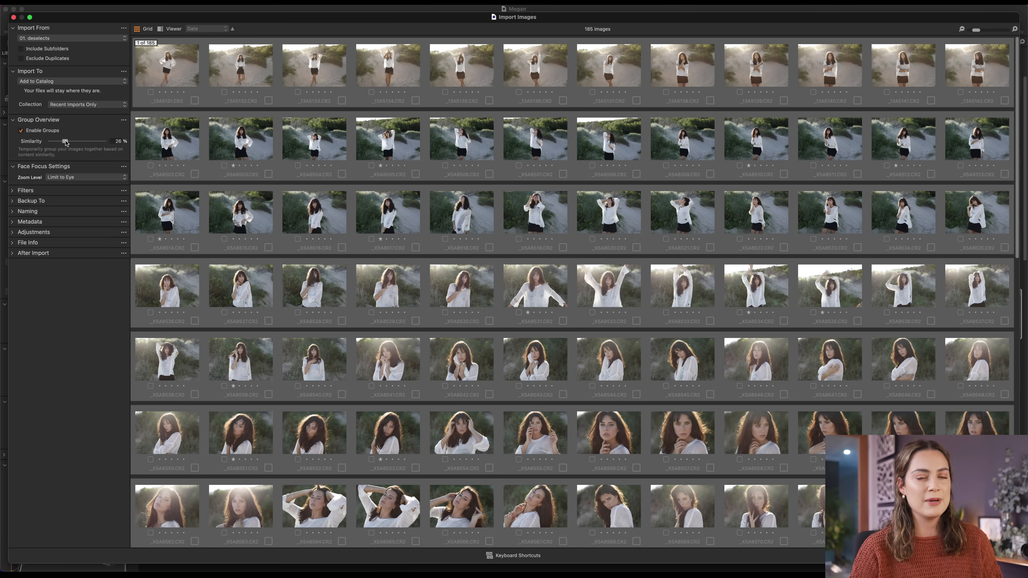
drag(64, 140, 84, 141)
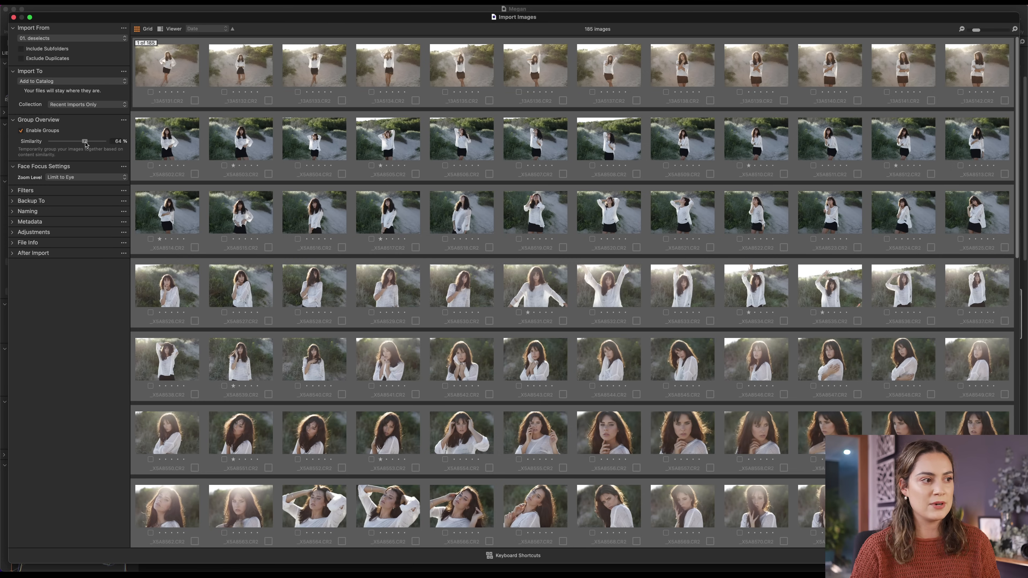
drag(84, 141, 91, 142)
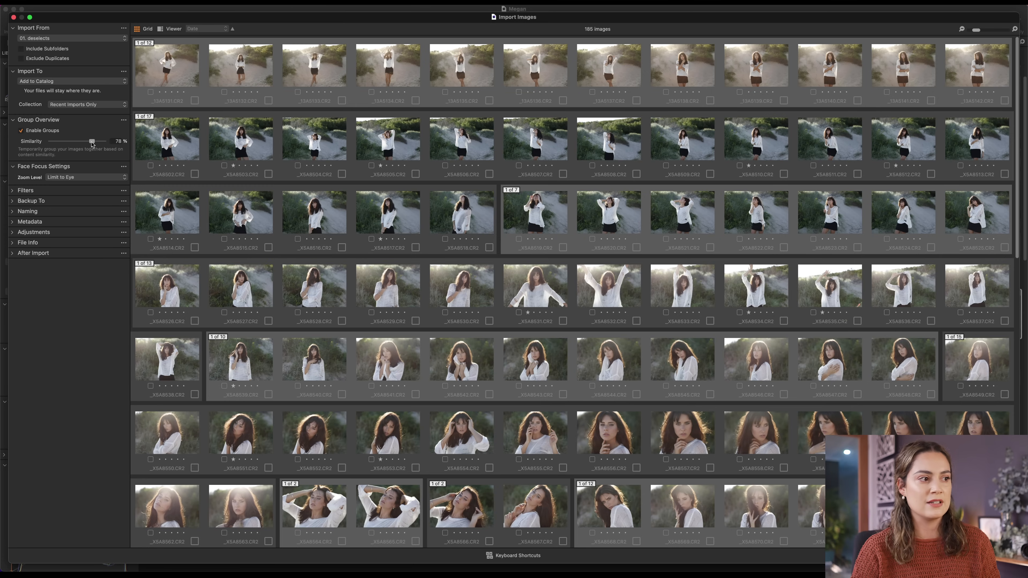
drag(91, 141, 88, 141)
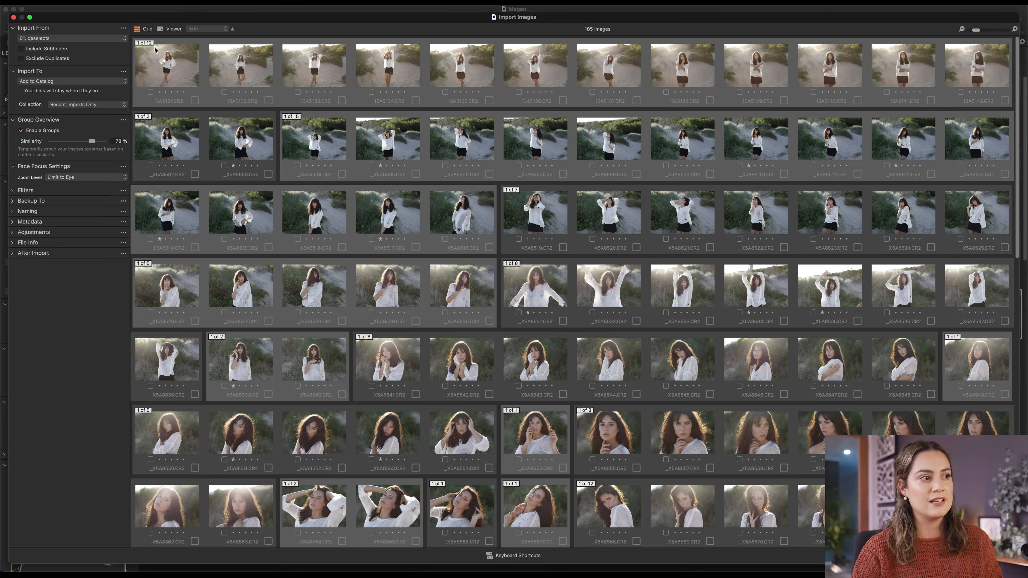
mouse_move(149, 58)
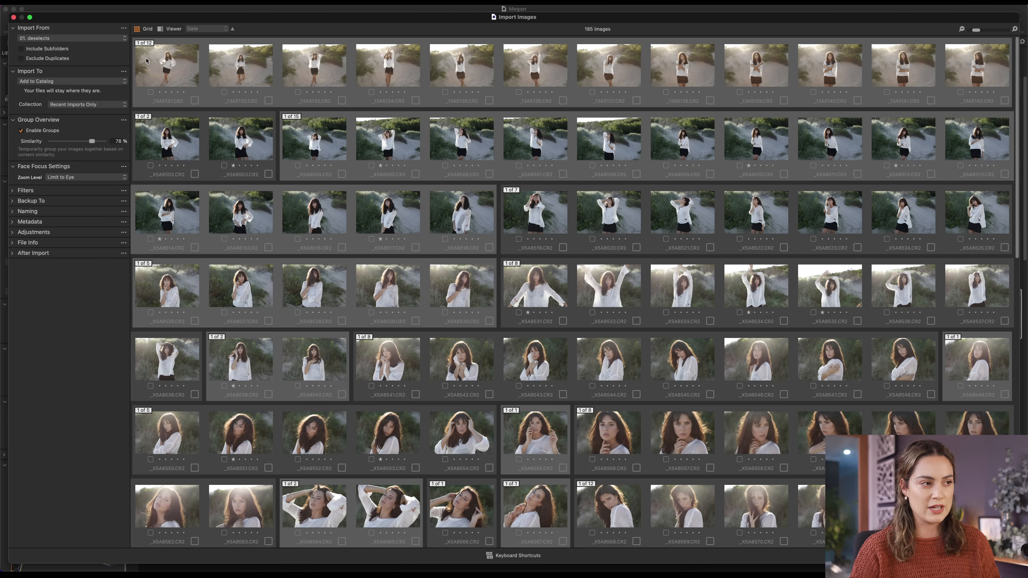
drag(92, 140, 91, 140)
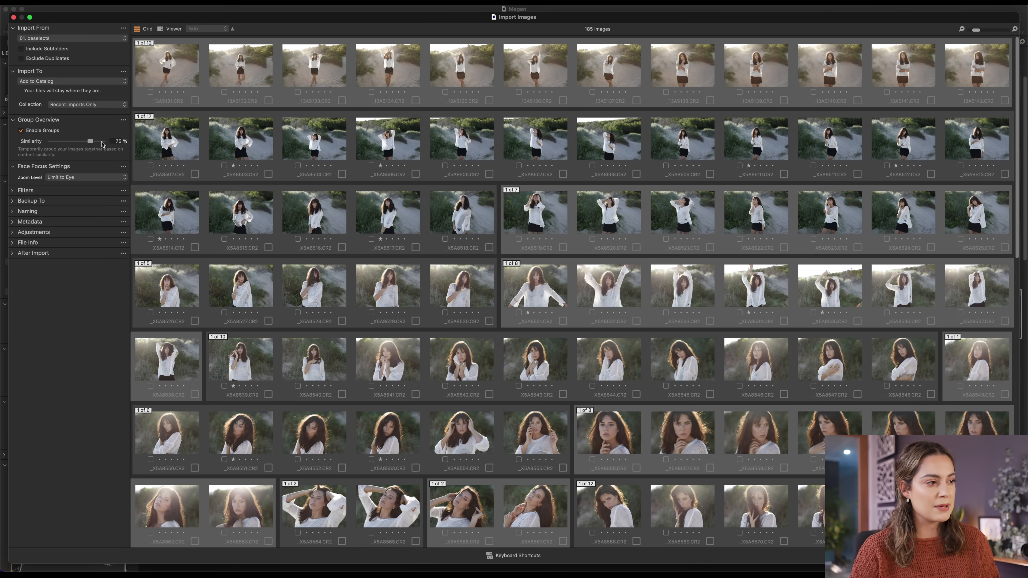
mouse_move(230, 133)
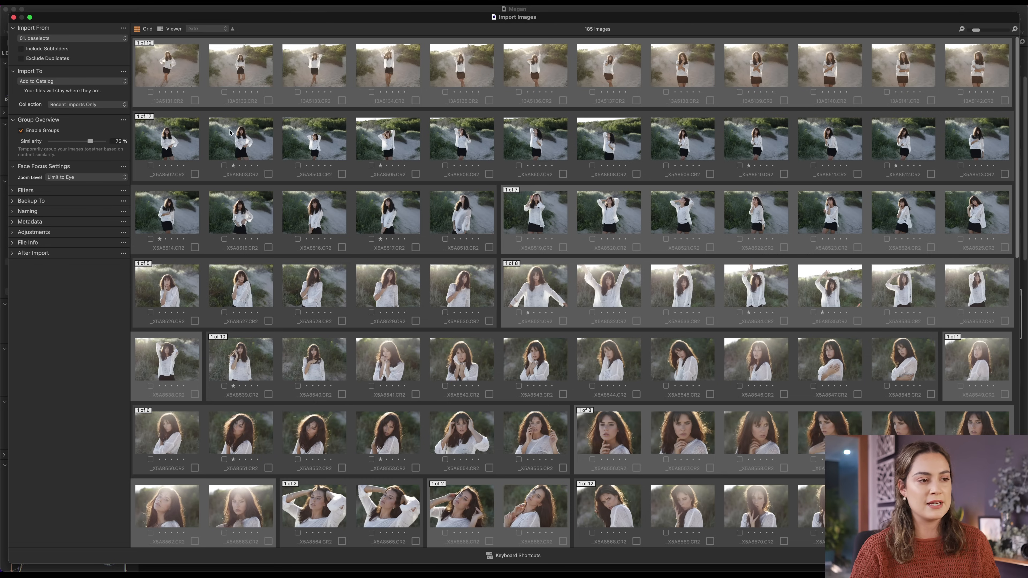
mouse_move(418, 213)
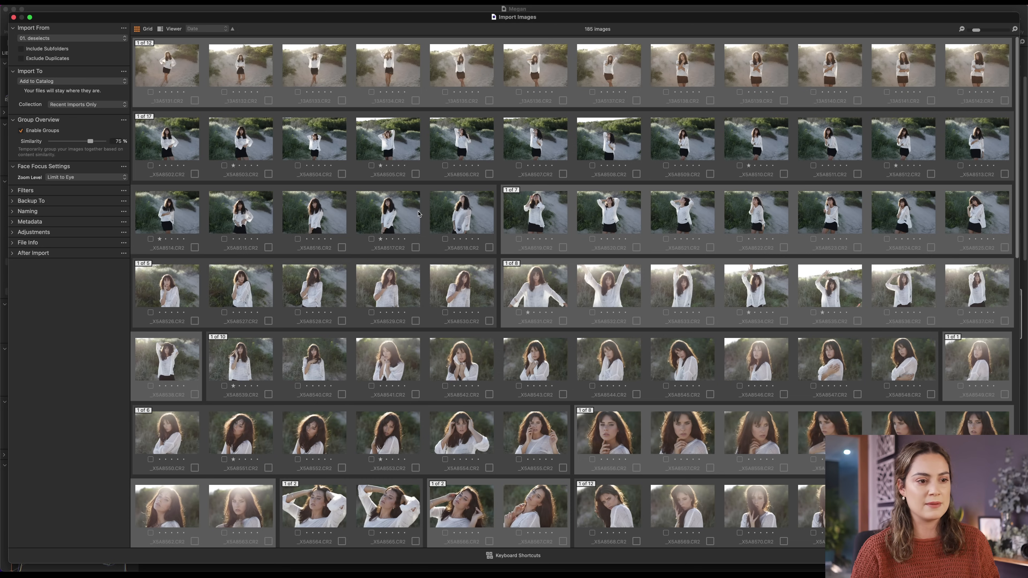
mouse_move(445, 250)
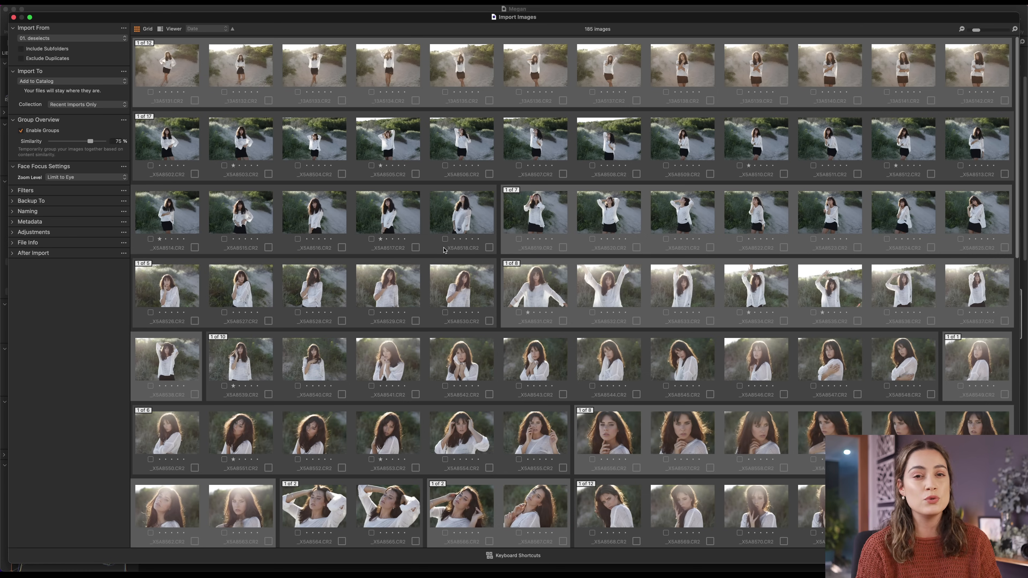
scroll(down, 3)
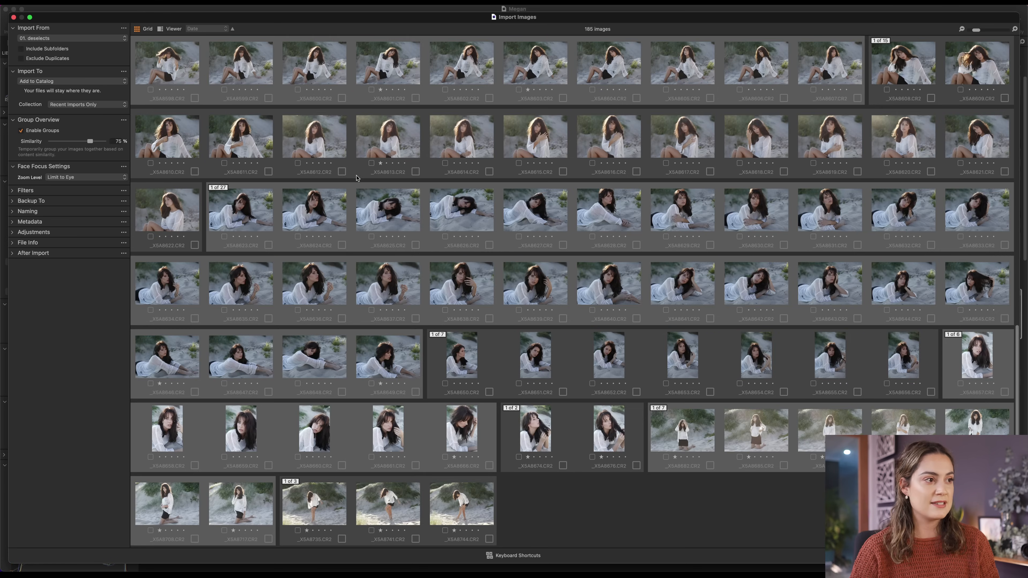
Switch to Viewer with Face Focus and preview shots from the first group one by one.
click(172, 28)
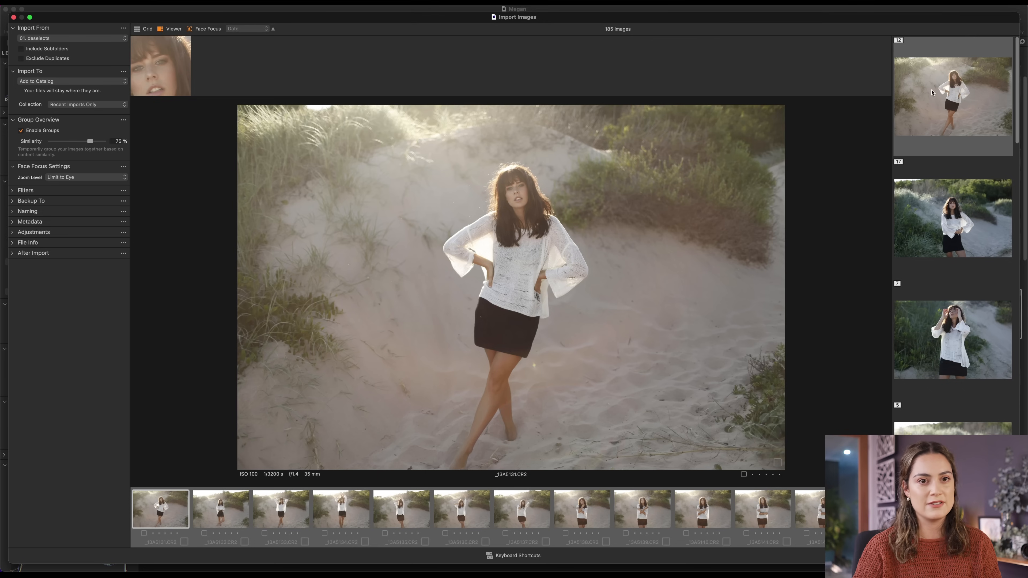
mouse_move(946, 103)
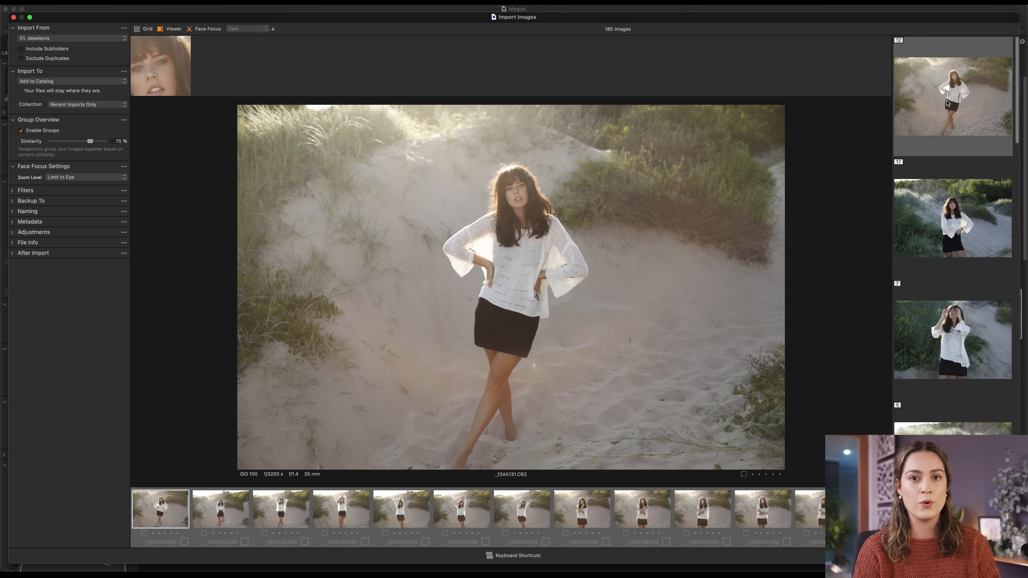
click(221, 508)
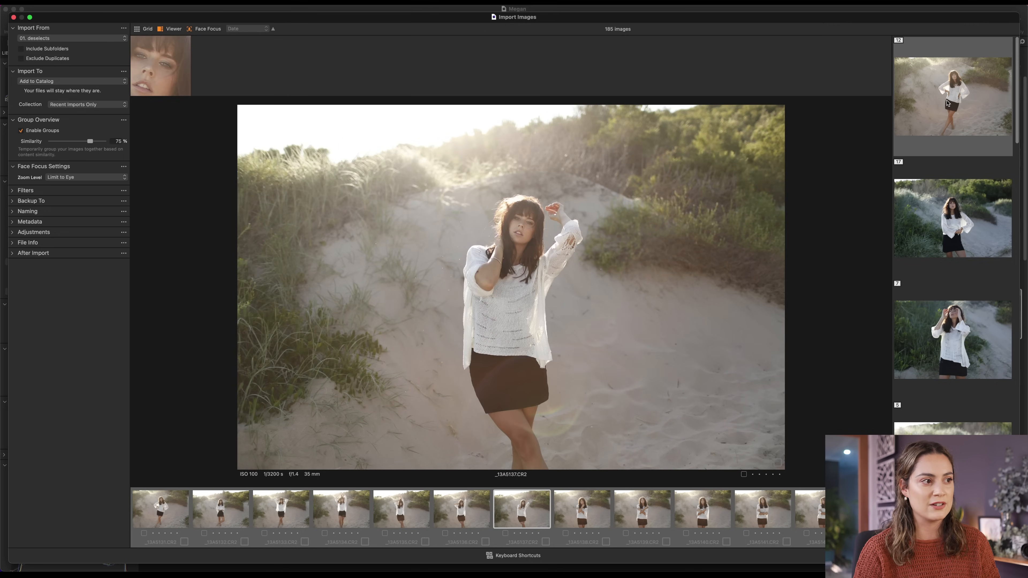
click(581, 508)
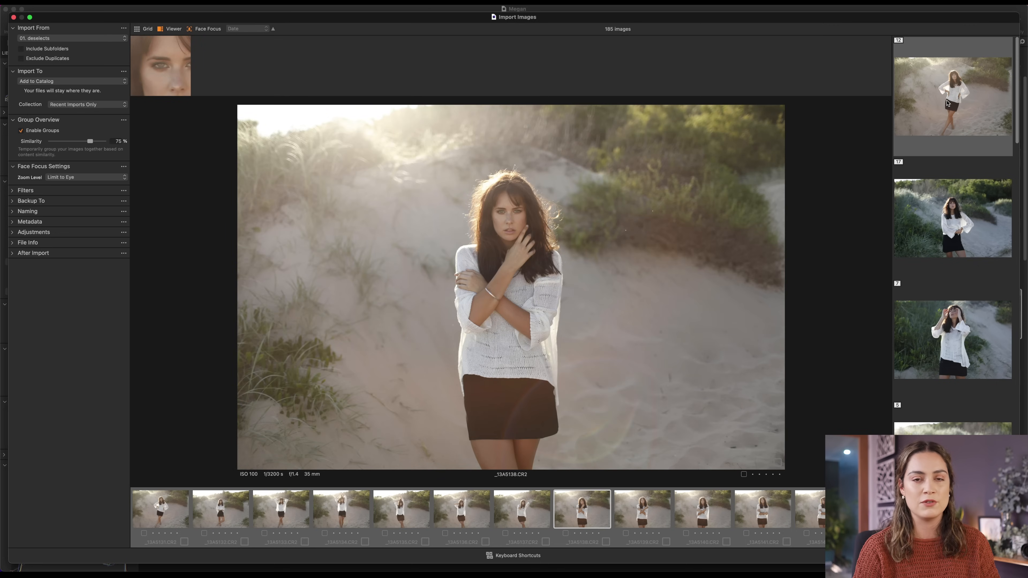
click(642, 508)
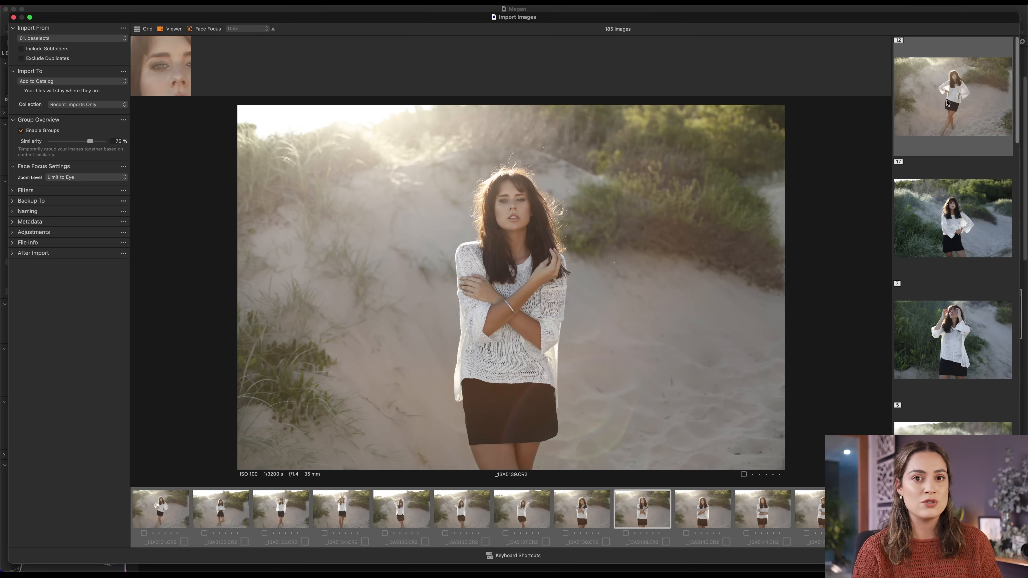
click(581, 509)
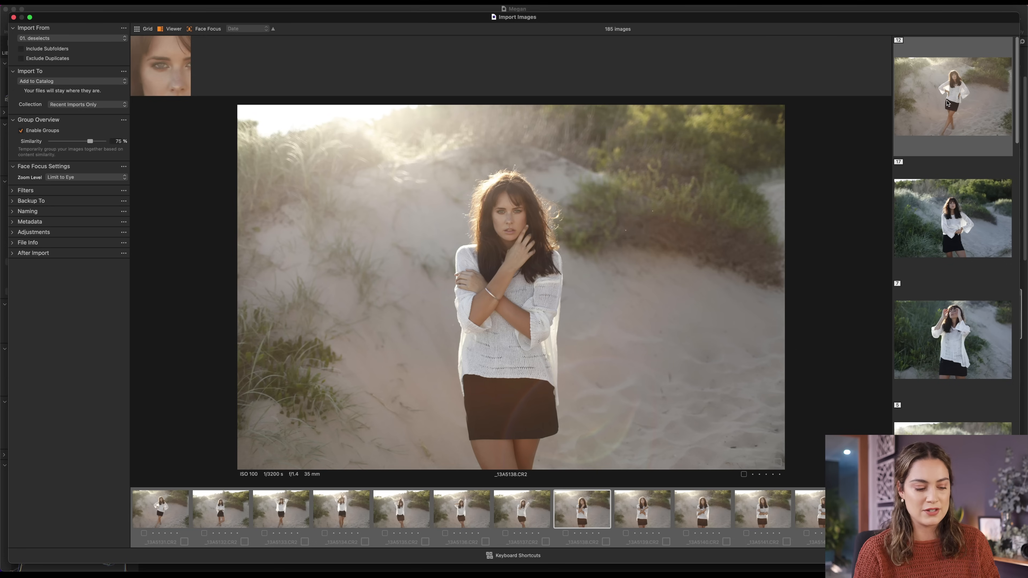
Move through later groups, picking a shot for import and reaching the close-up portraits.
click(642, 507)
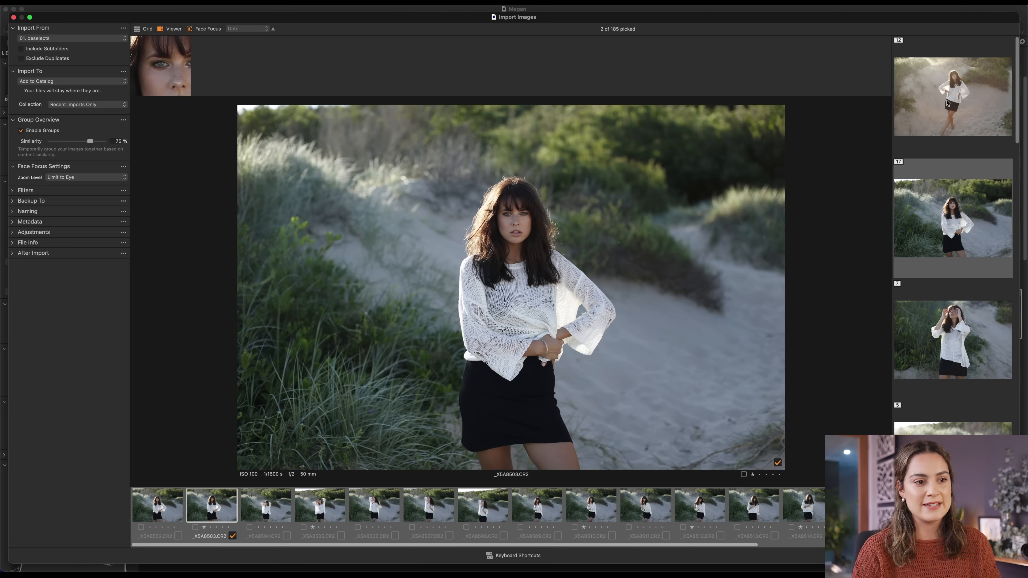
click(374, 505)
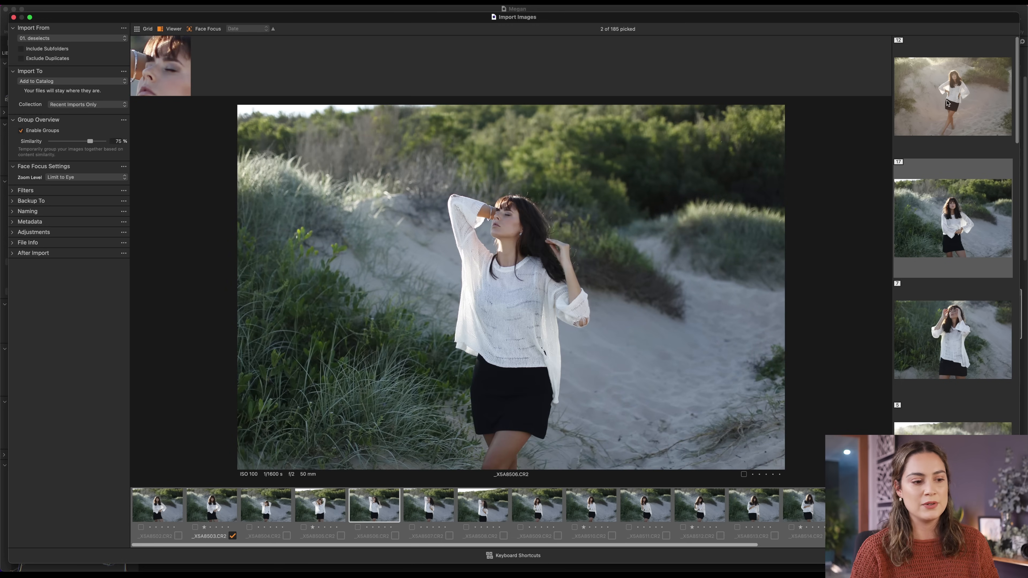
click(428, 505)
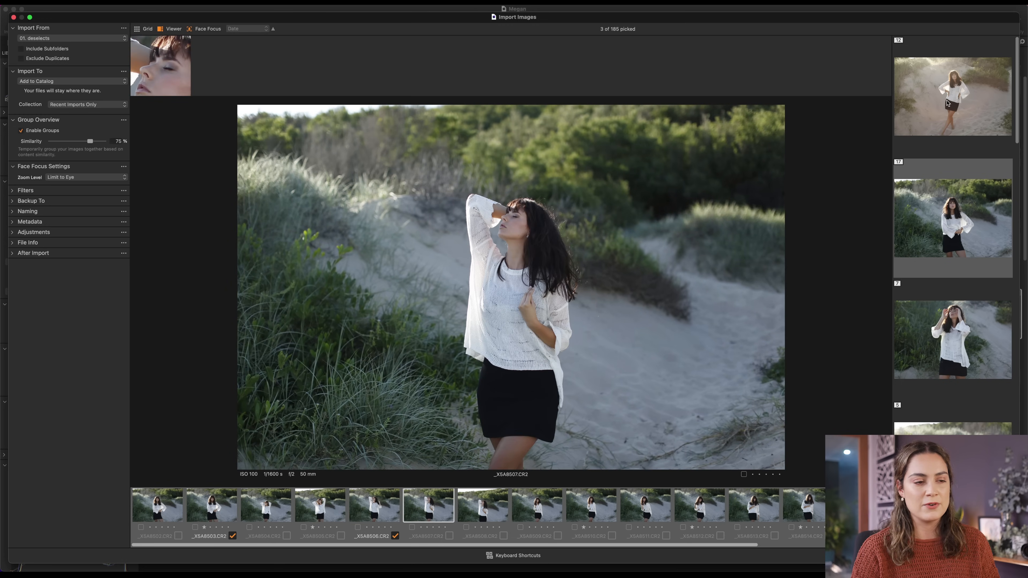
click(483, 505)
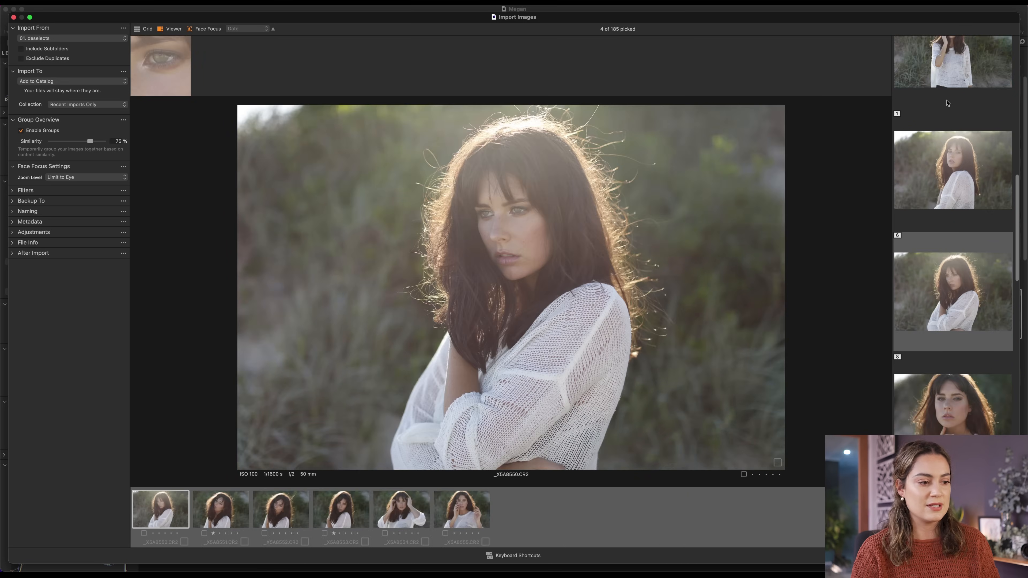
Set Face Focus Zoom Level to Limit to Eye and pick the backlit close-up _X5A8553.CR2.
click(341, 508)
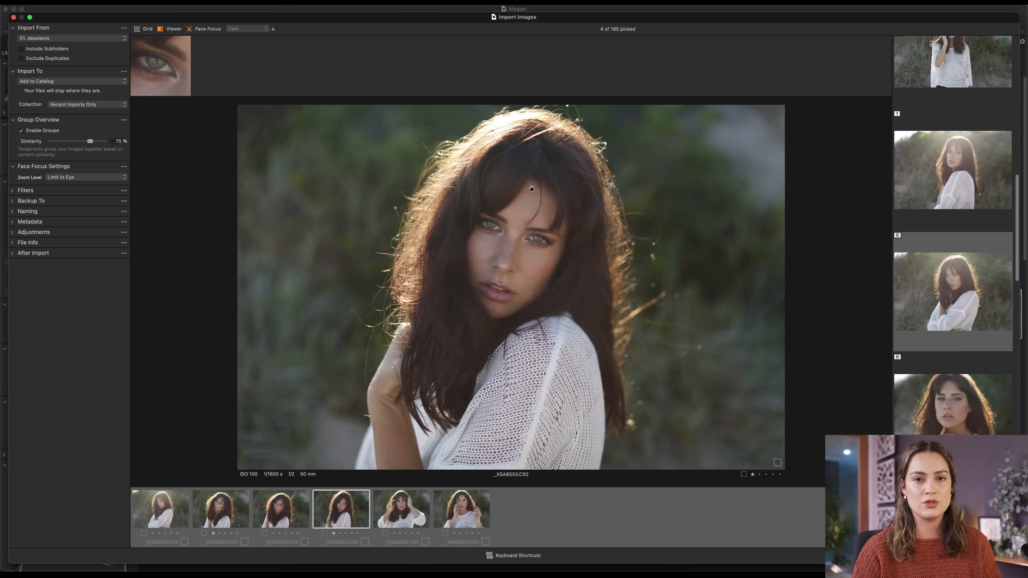
mouse_move(429, 181)
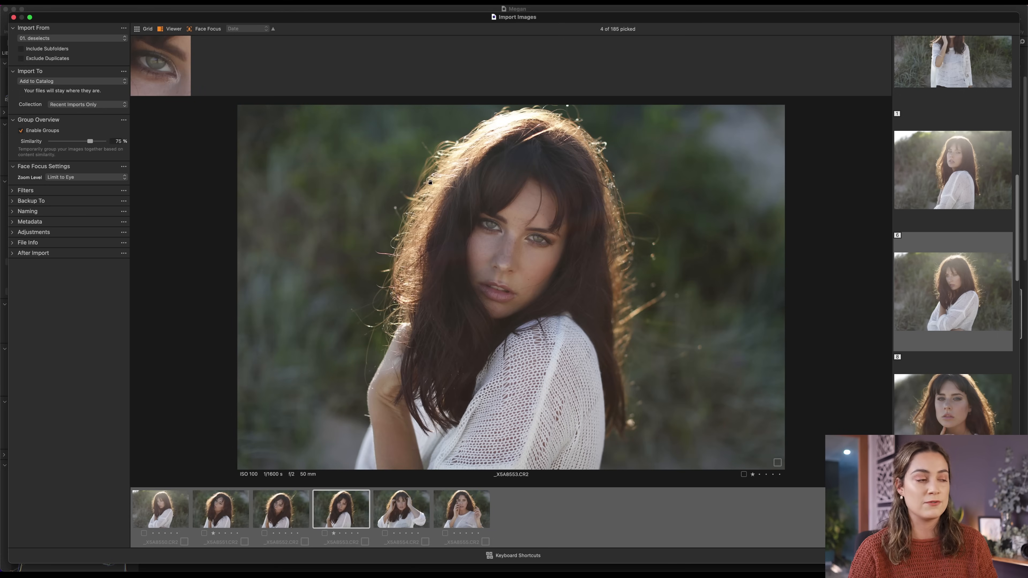
mouse_move(135, 67)
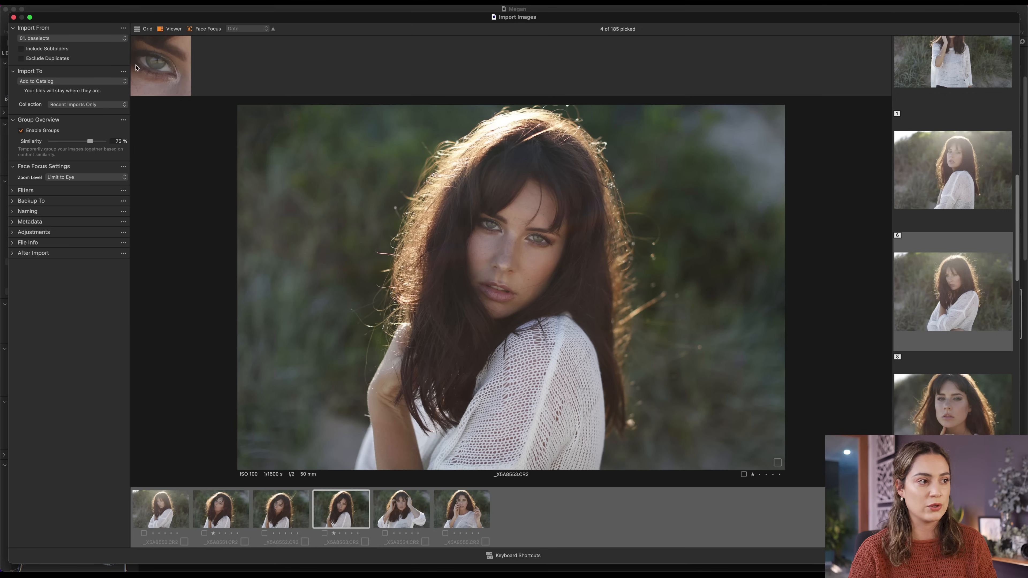
mouse_move(58, 173)
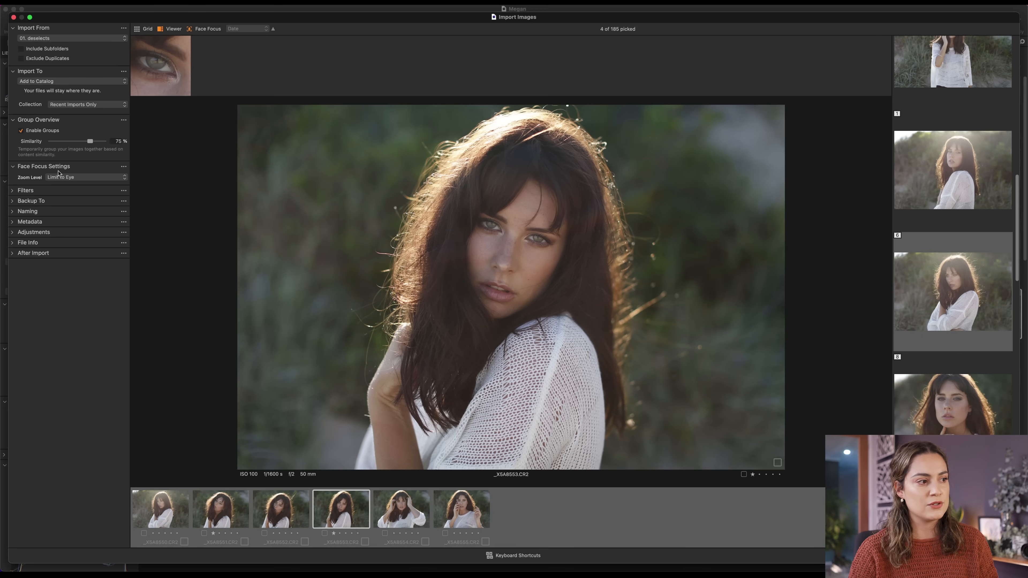
click(84, 177)
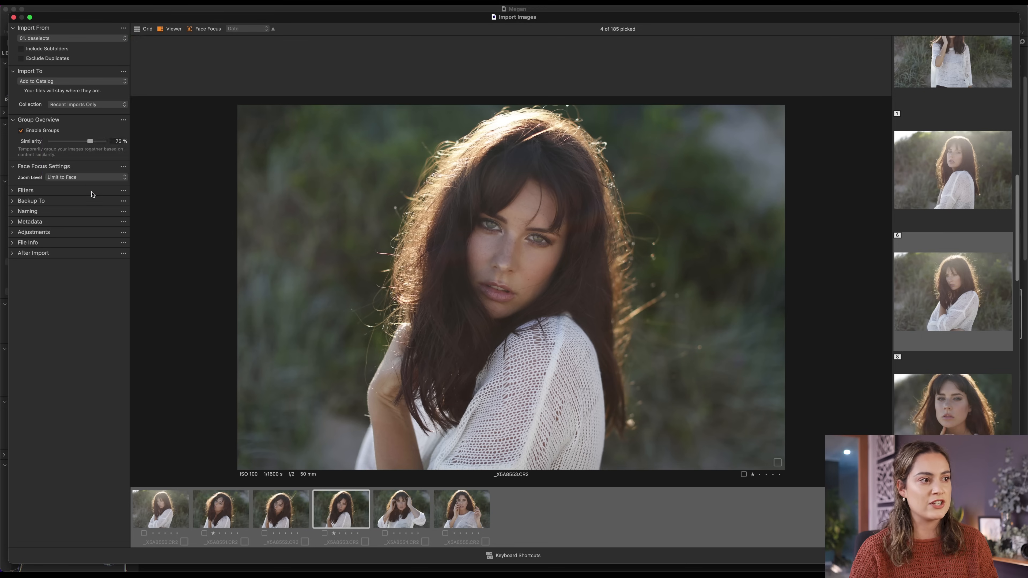
click(85, 177)
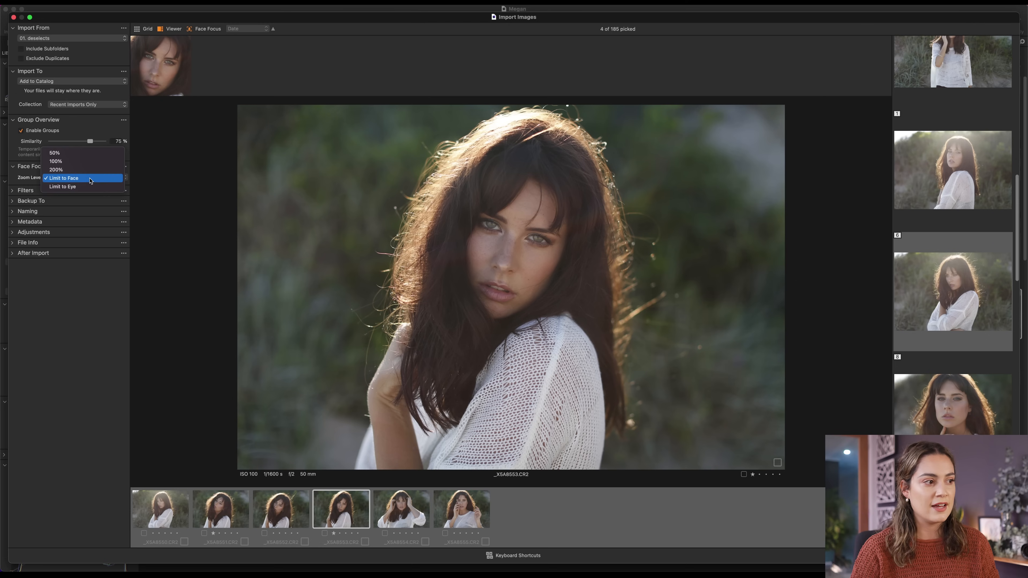
click(55, 152)
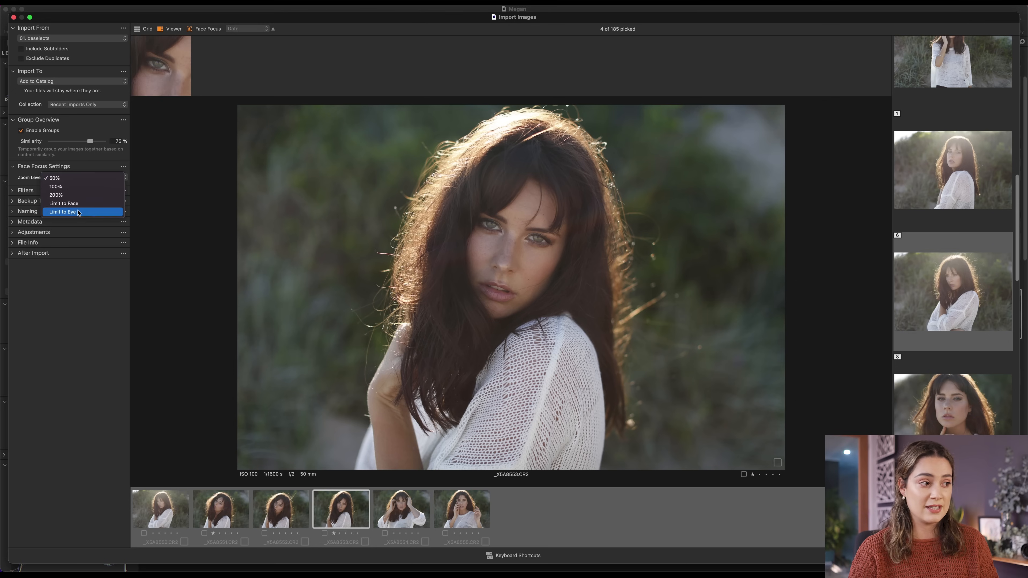
click(62, 211)
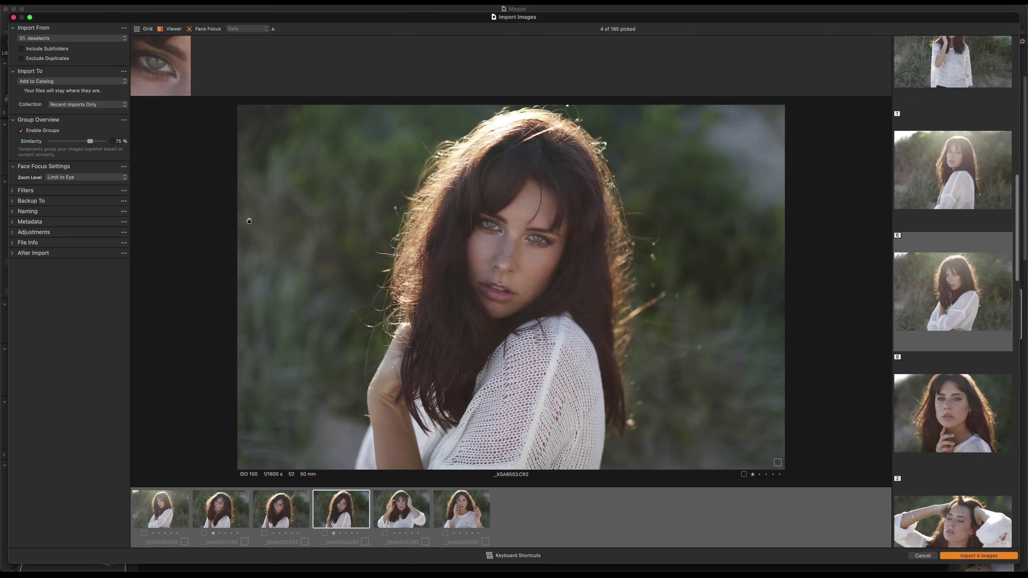
click(777, 462)
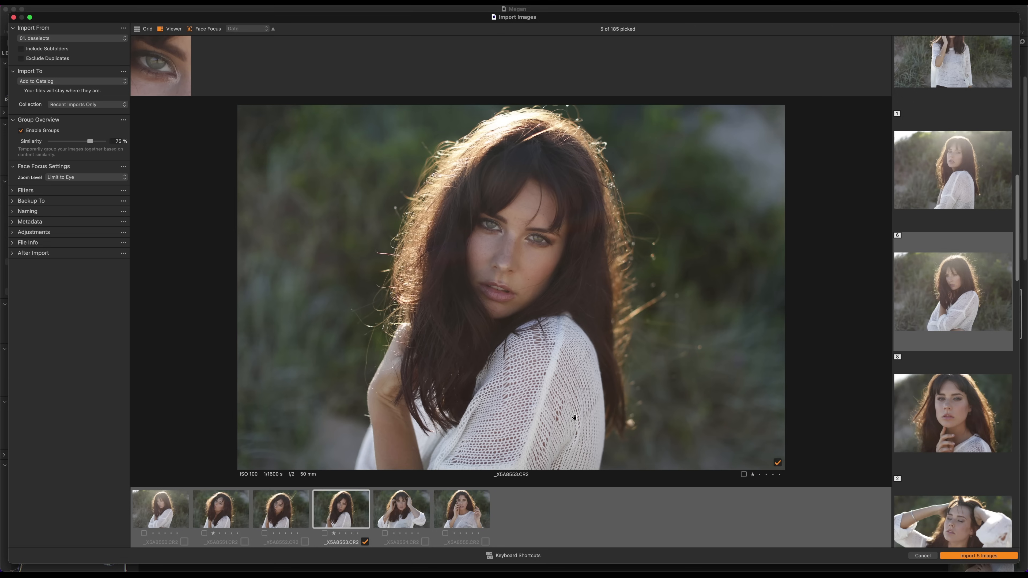
Import the picked photos, browse the filmstrip and select the sitting-in-sand shot _X5A8601.CR2.
click(977, 555)
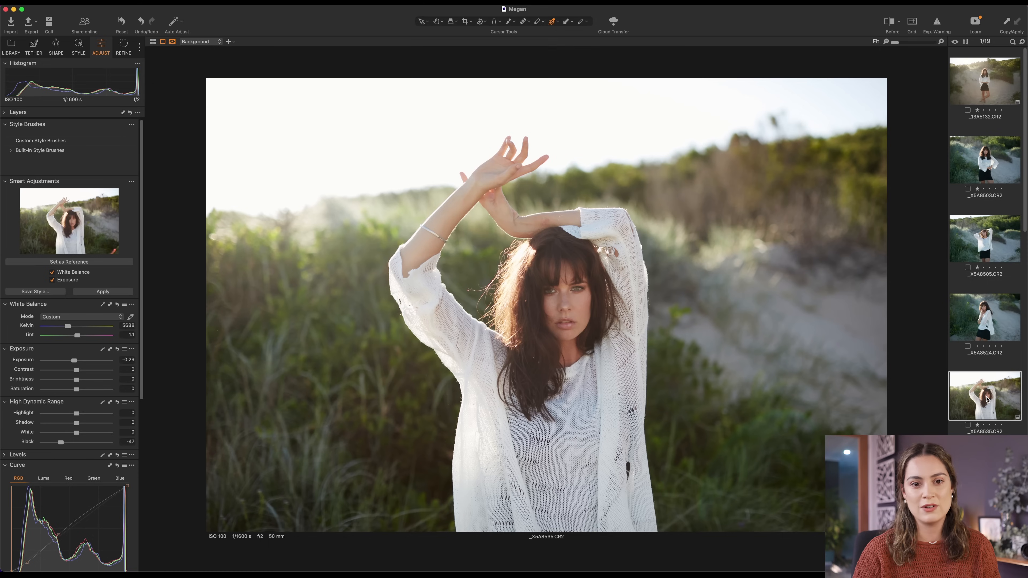
mouse_move(983, 338)
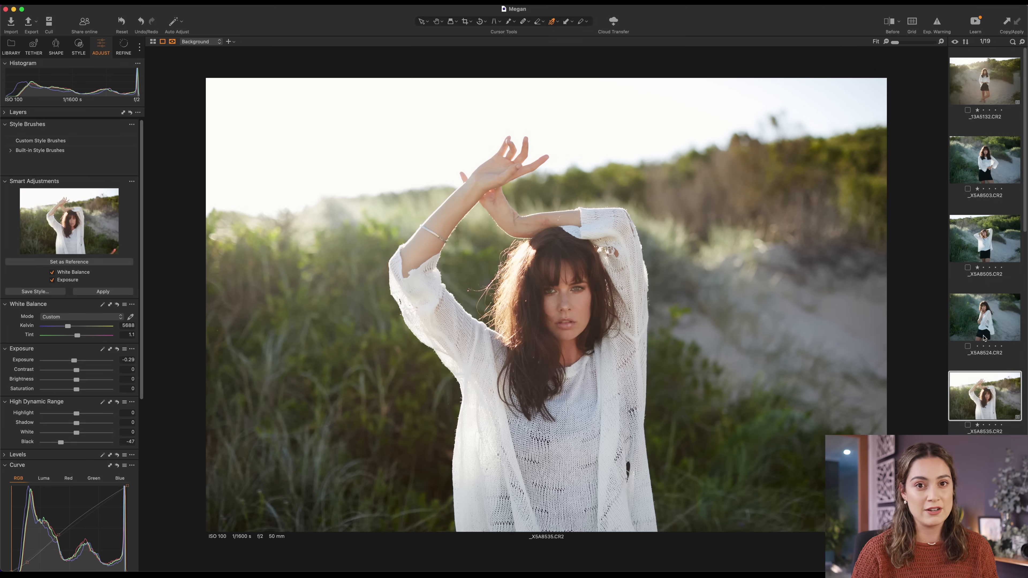
click(984, 316)
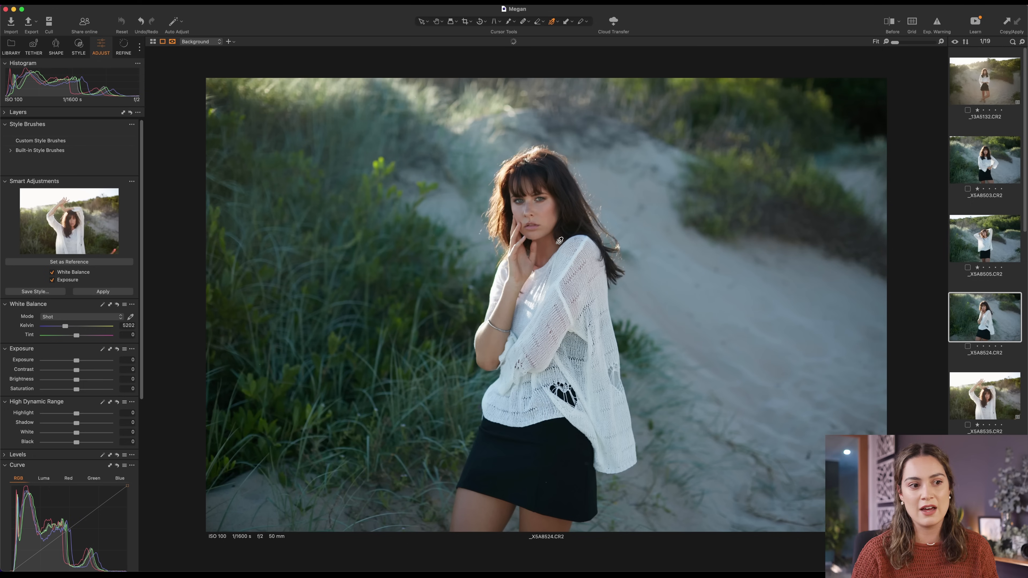
scroll(down, 3)
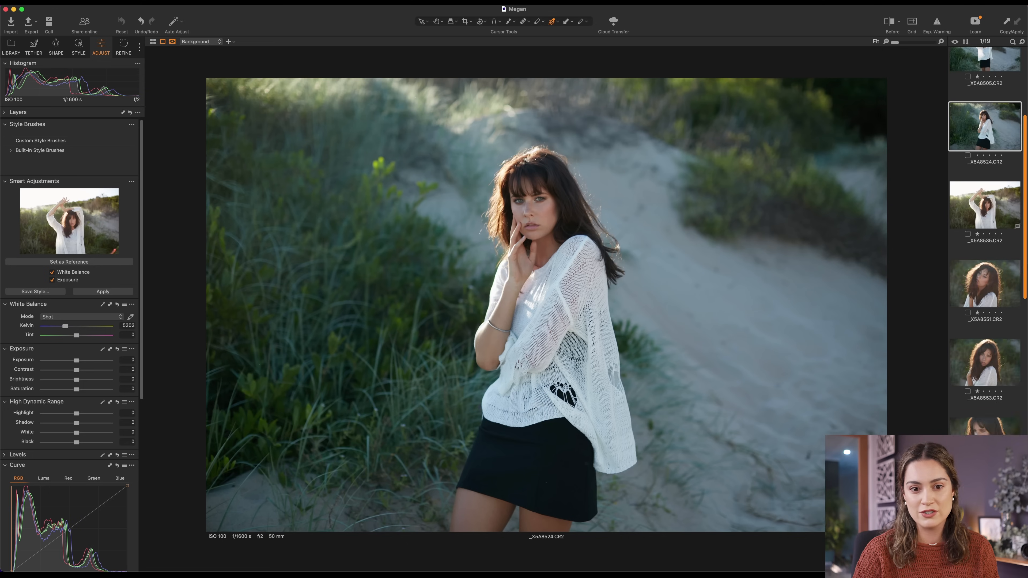
click(983, 301)
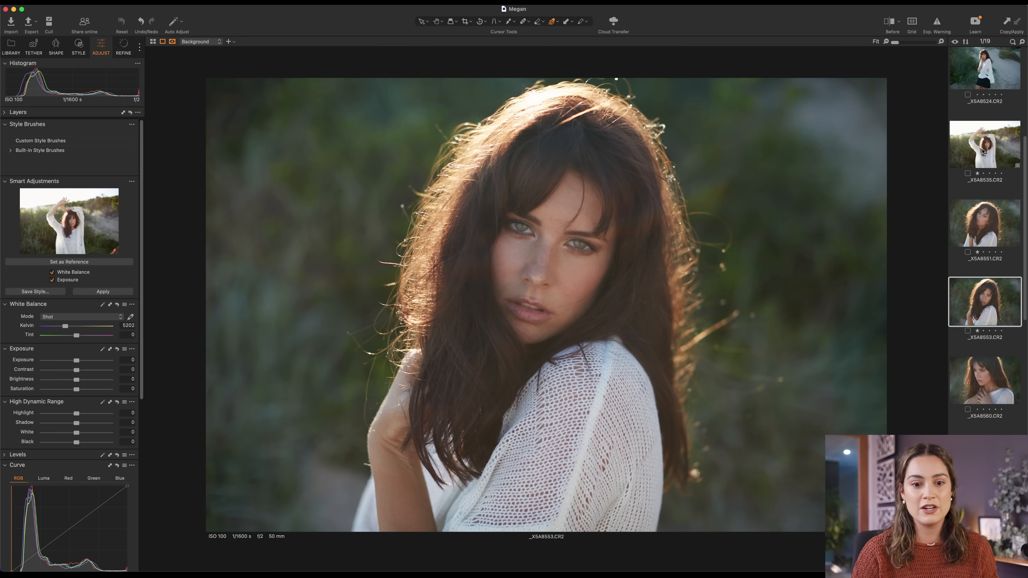
click(983, 143)
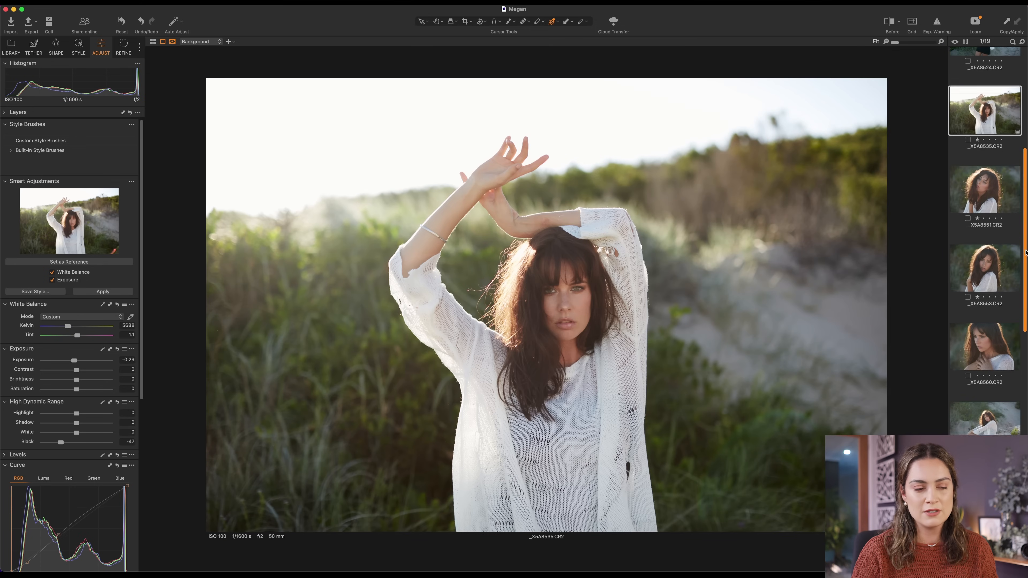
scroll(down, 3)
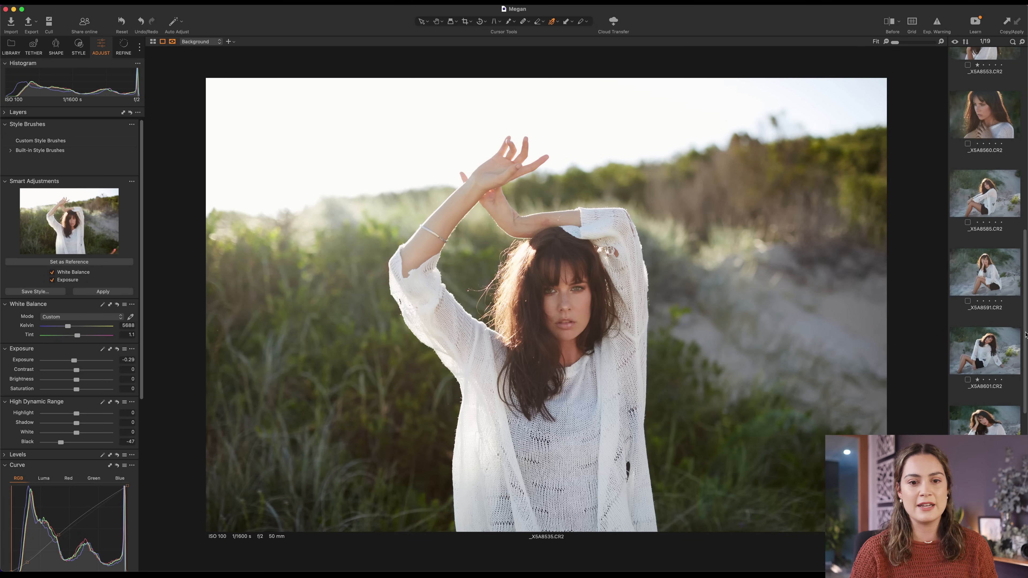
click(983, 351)
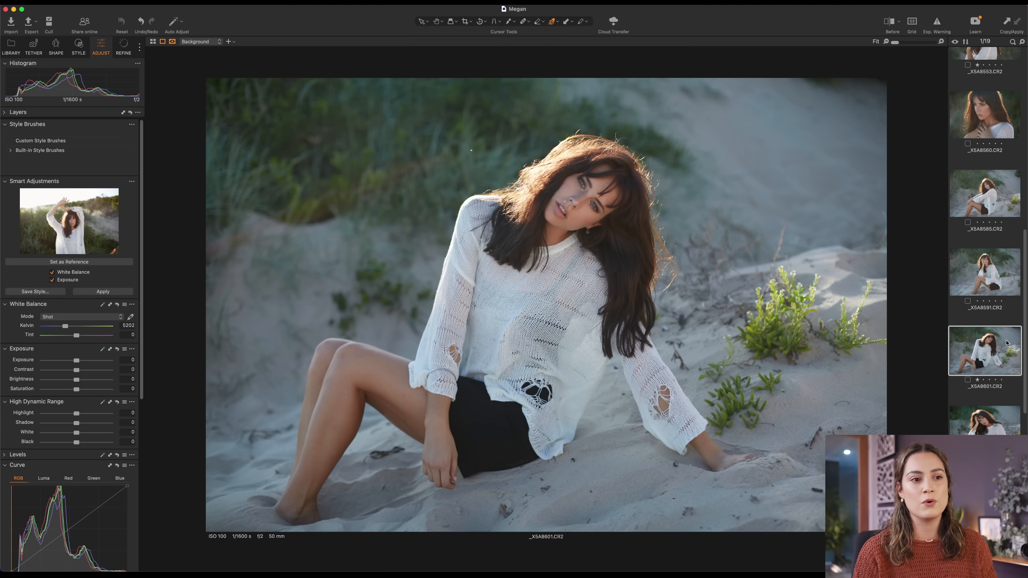
mouse_move(330, 302)
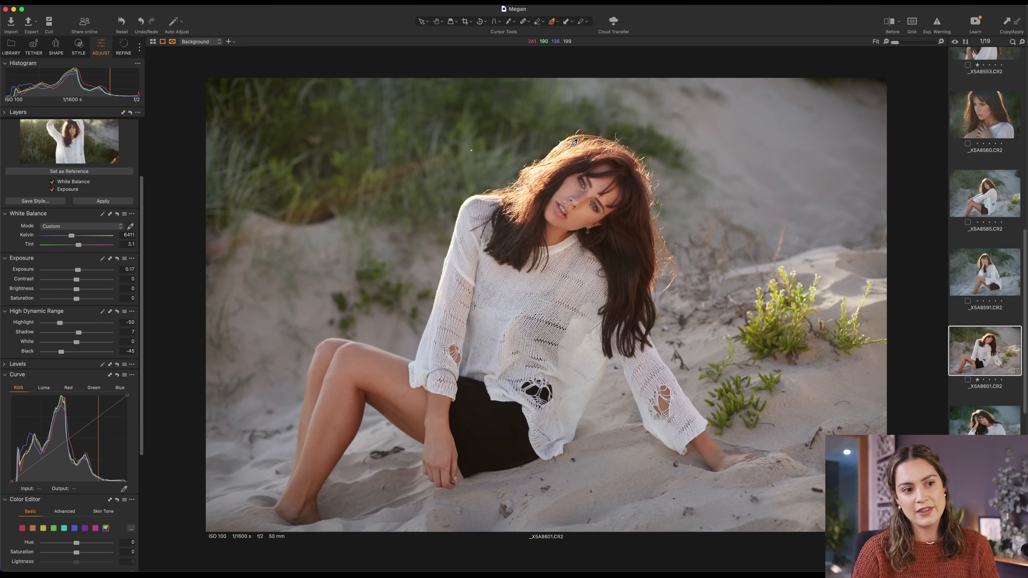
mouse_move(472, 198)
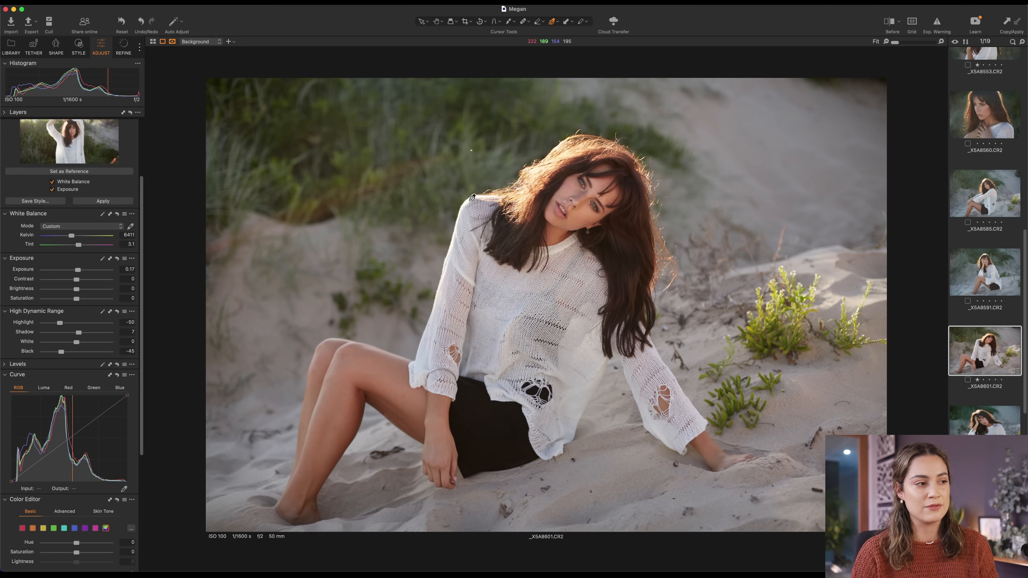
Compare the warmed, brightened sand photo against its original.
click(891, 21)
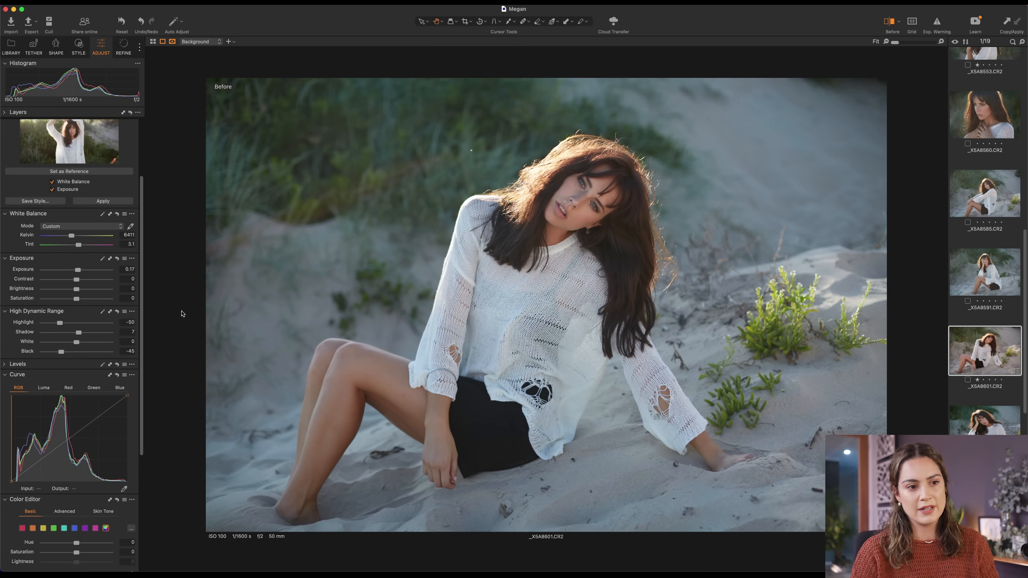
In Refine, strengthen Sharpening and set Purple Fringing Defringe to 75, then return to Adjust.
click(122, 50)
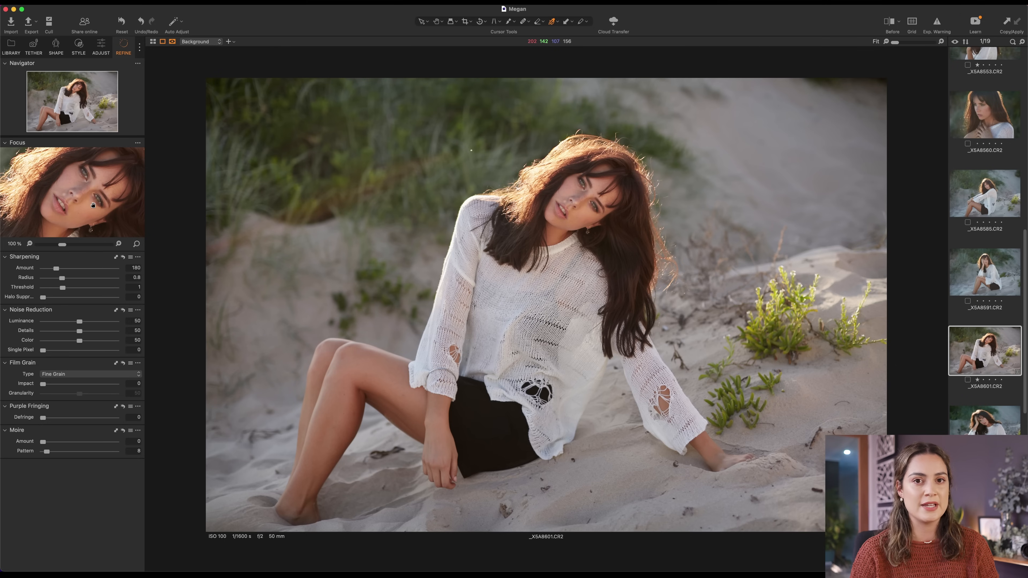
mouse_move(77, 258)
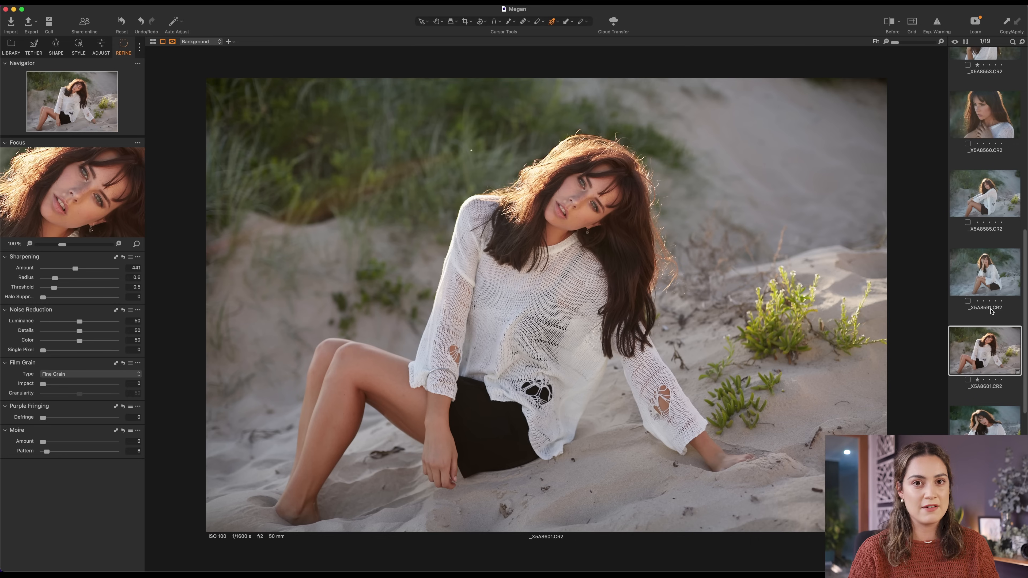
mouse_move(212, 433)
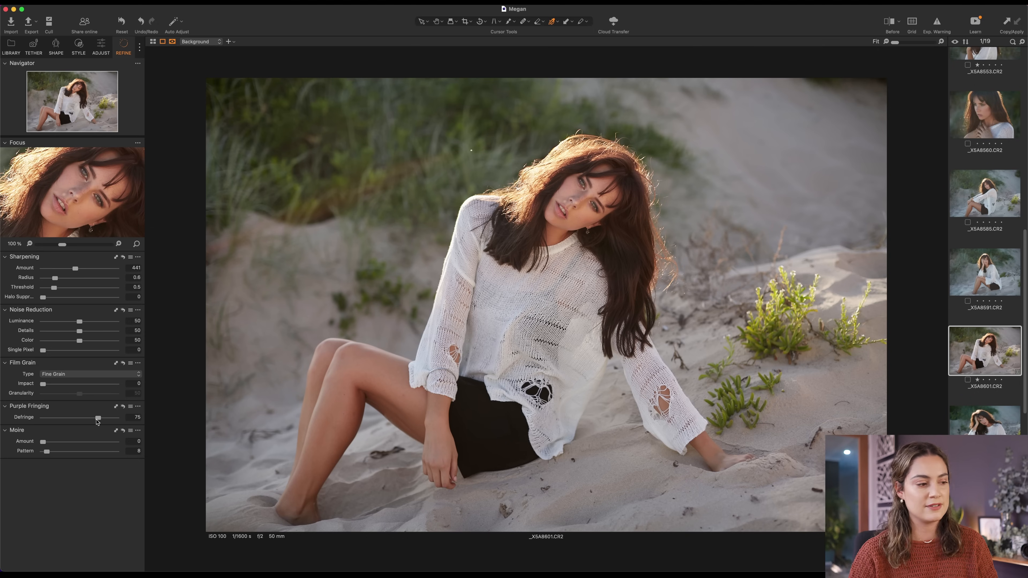
click(100, 47)
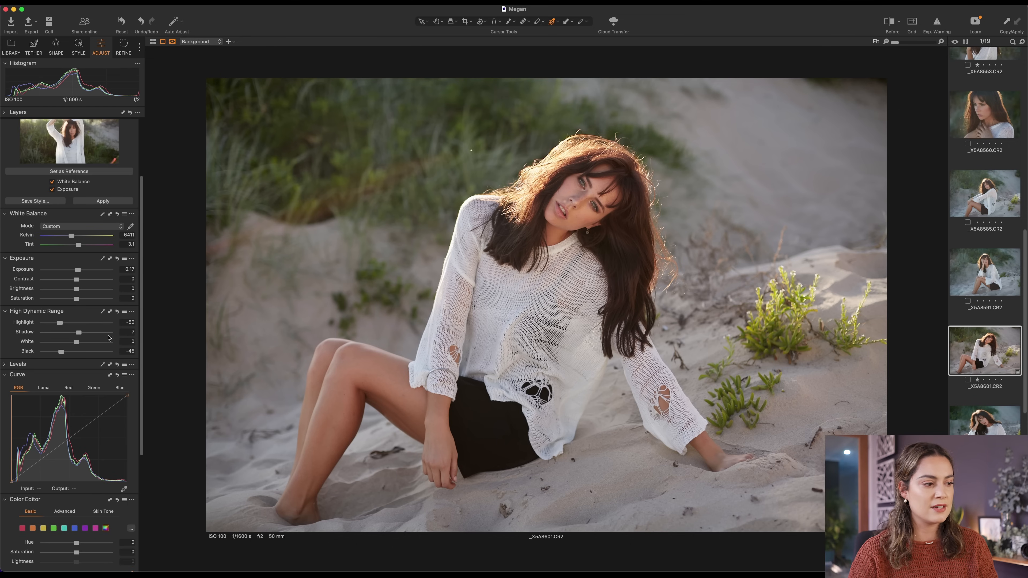
Scroll to the Curve tool to add points to the RGB curve.
scroll(down, 3)
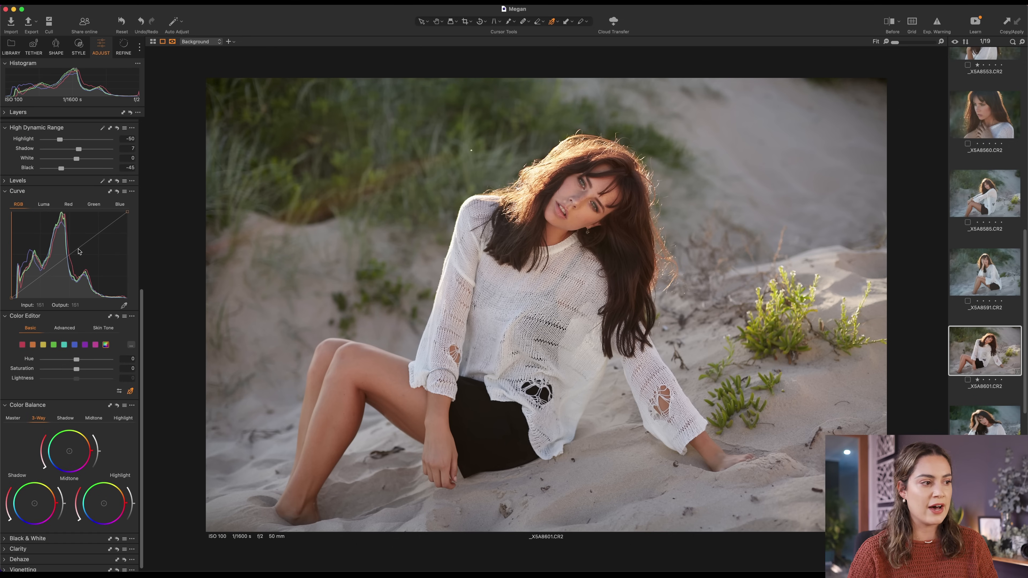
mouse_move(39, 274)
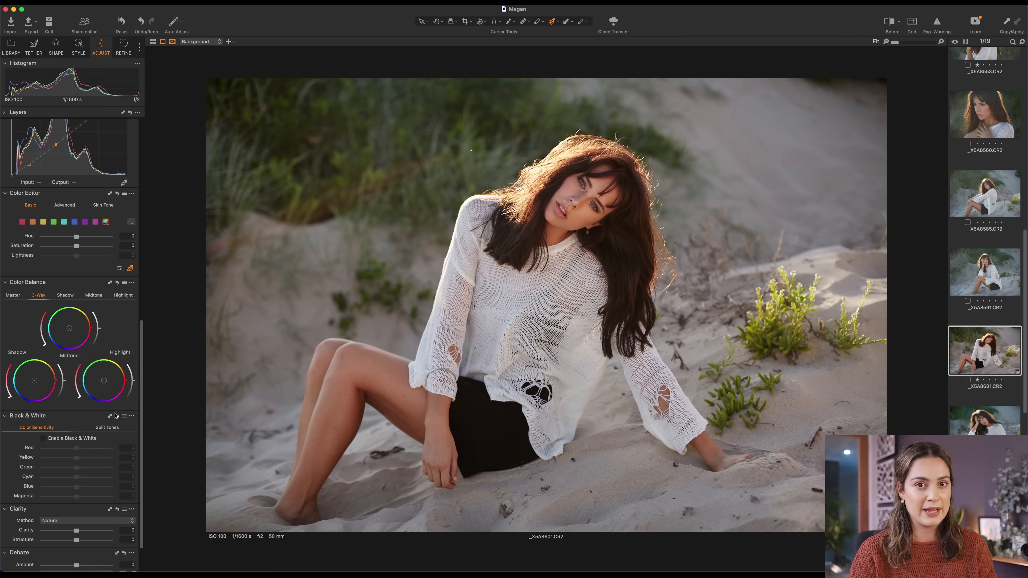
mouse_move(117, 415)
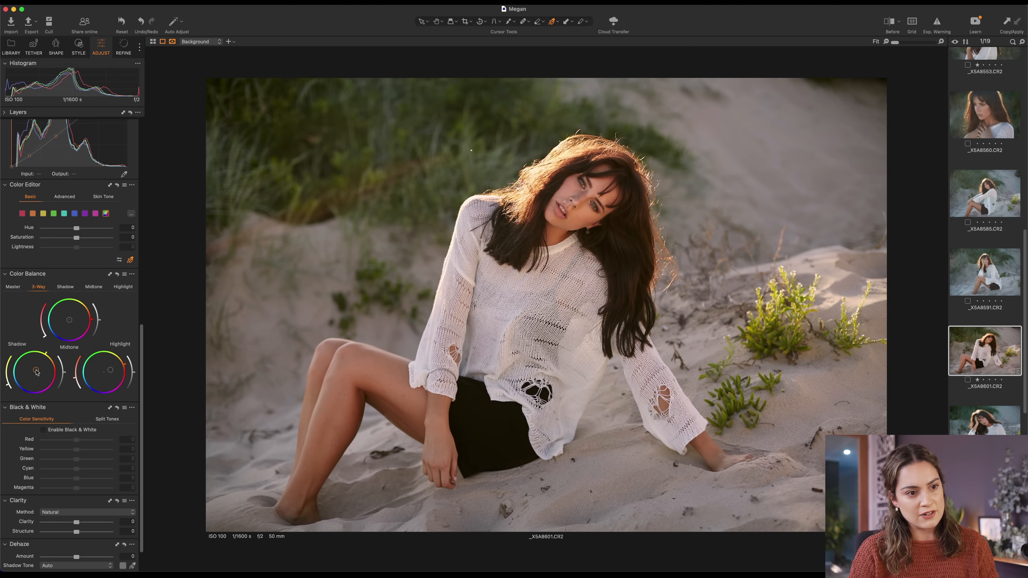
mouse_move(306, 273)
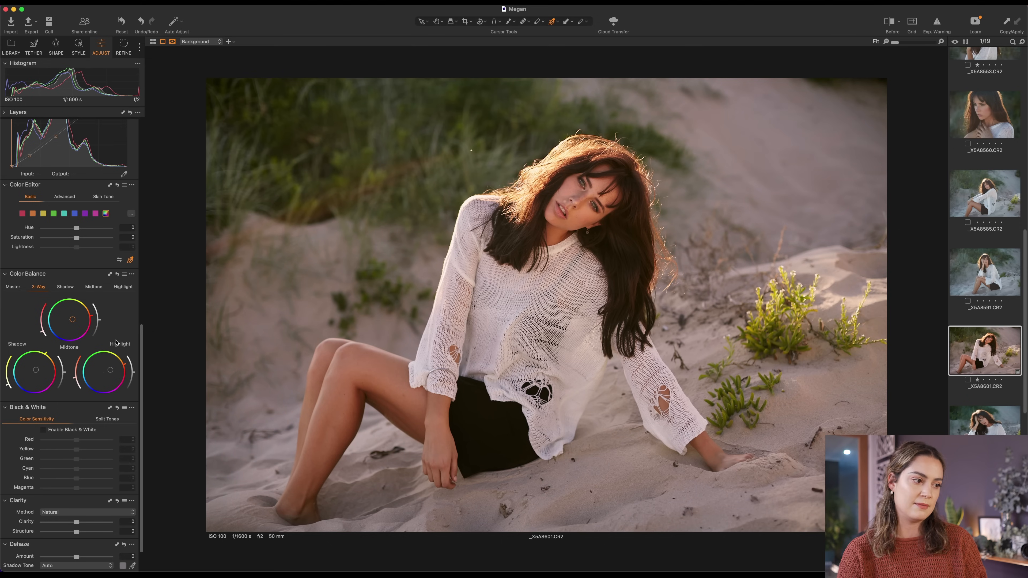
Select a colour range in Color Editor Basic for saturation and lightness tuning.
click(18, 111)
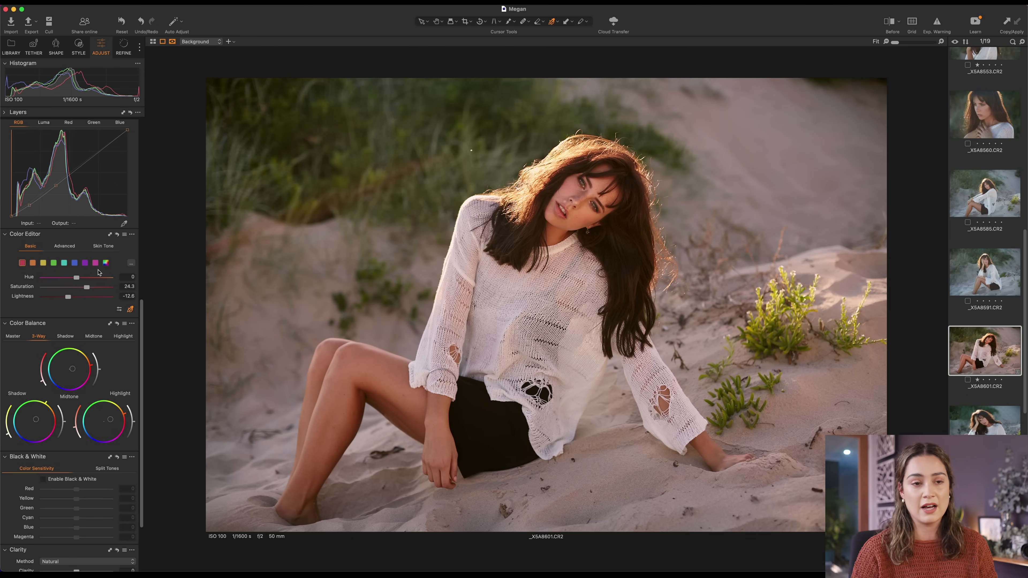
mouse_move(109, 274)
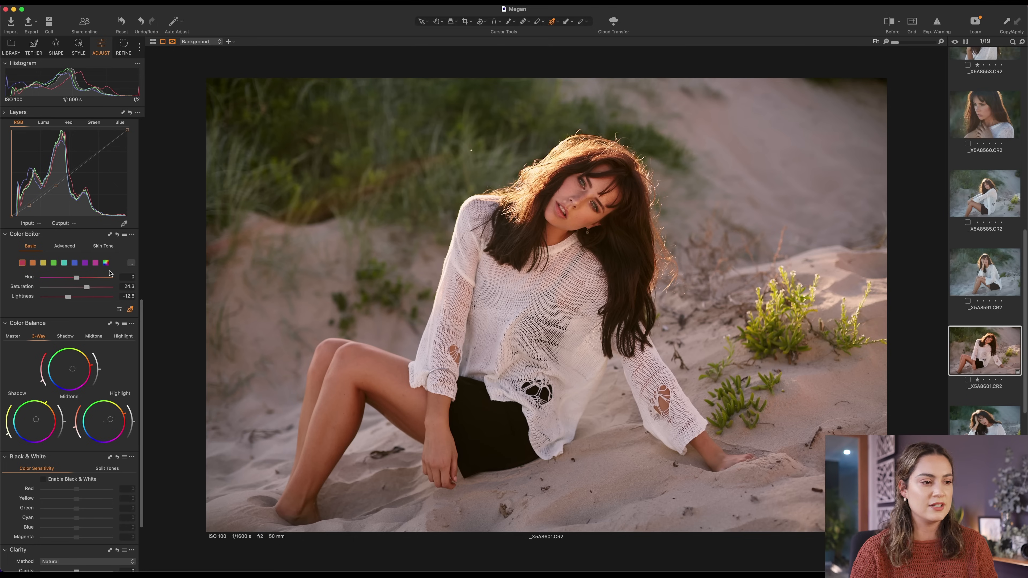
mouse_move(734, 465)
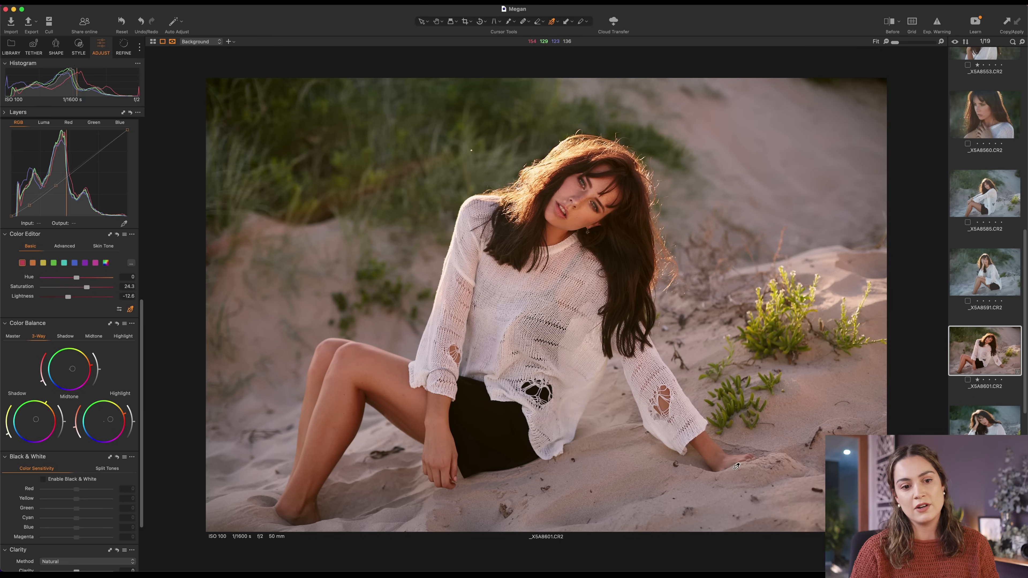
mouse_move(798, 377)
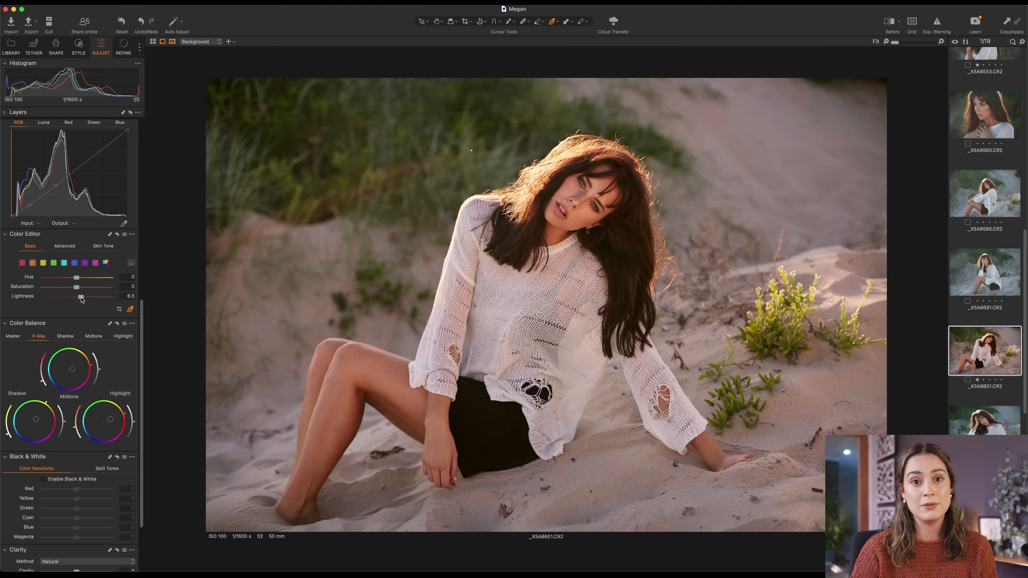
mouse_move(173, 318)
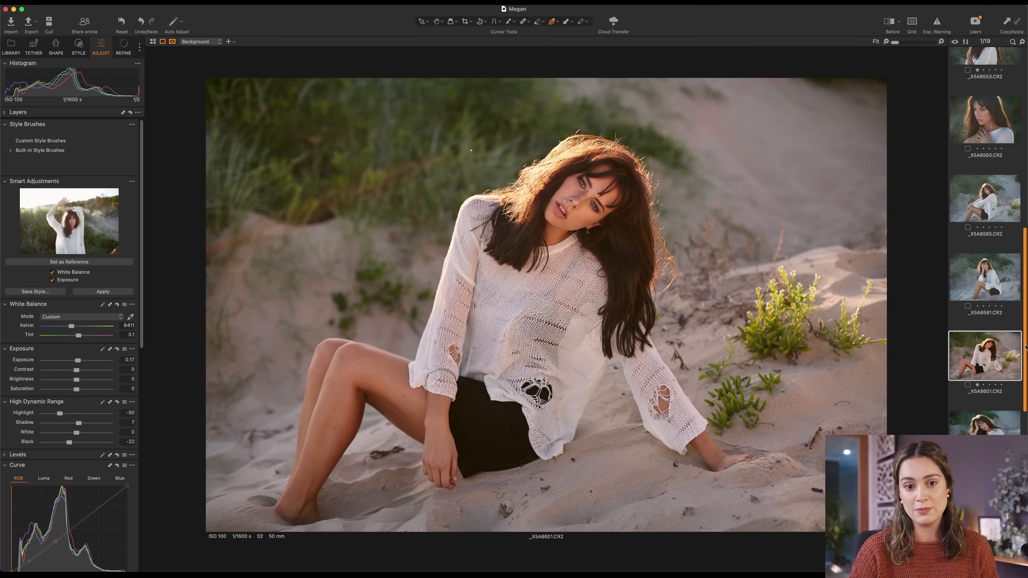
Make the sand photo the adjustment reference and save its checked edits as a custom style.
scroll(up, 3)
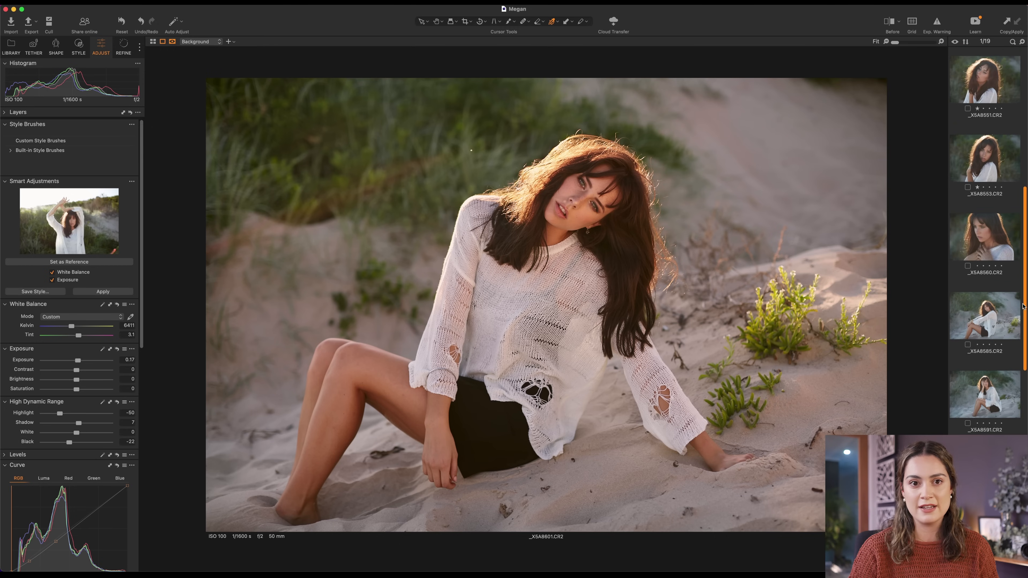
scroll(down, 3)
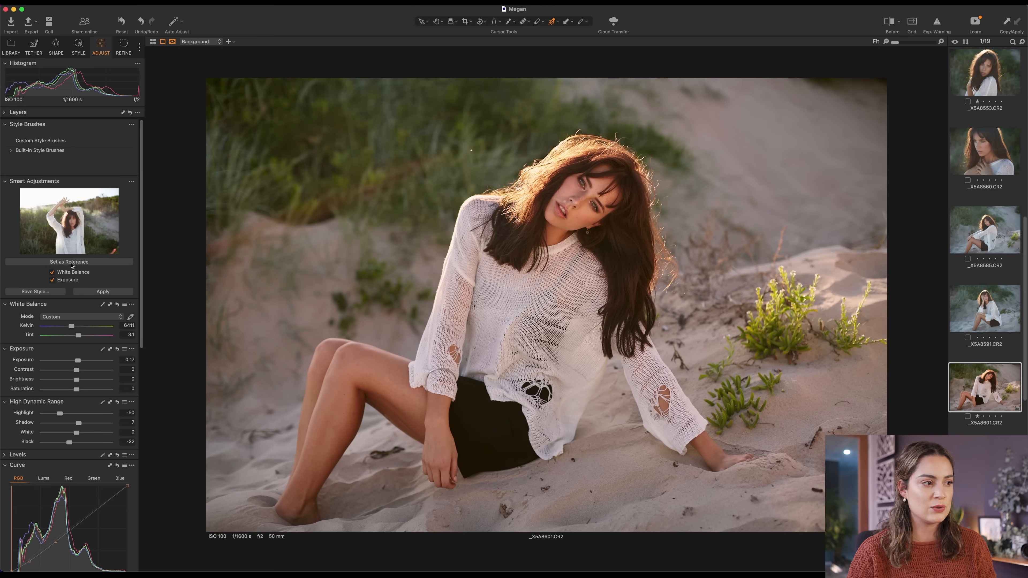
click(68, 262)
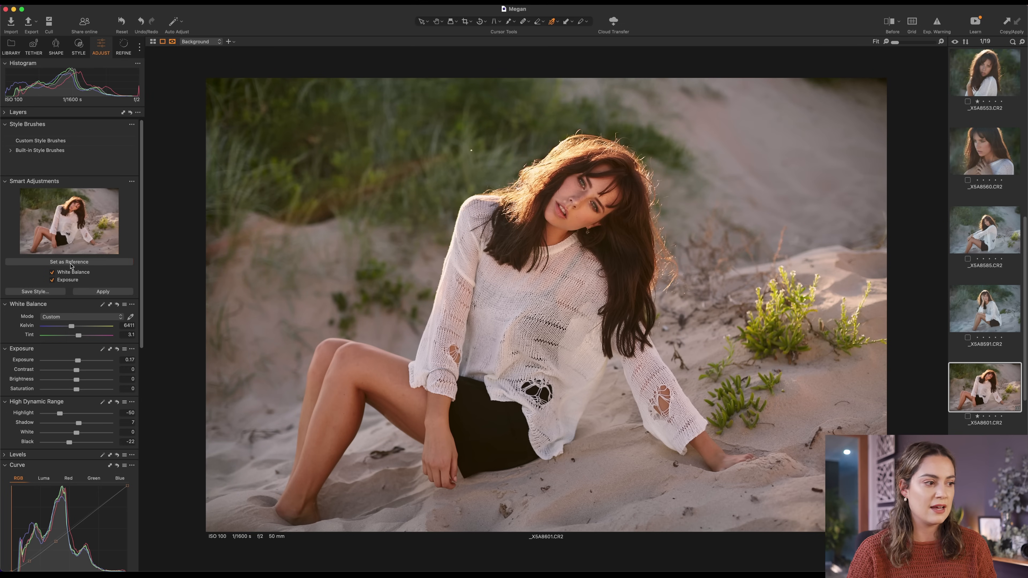
click(33, 291)
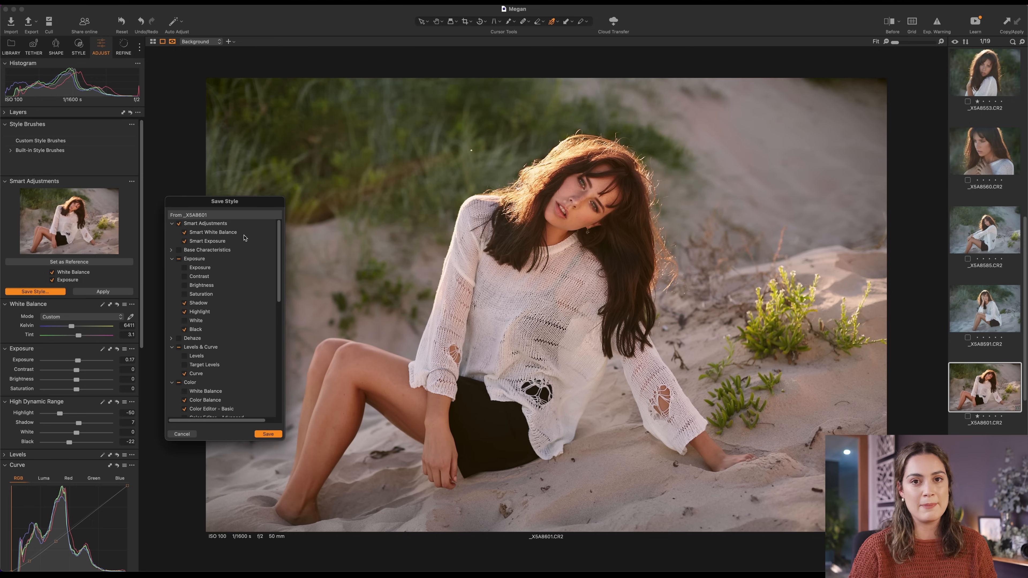
mouse_move(229, 251)
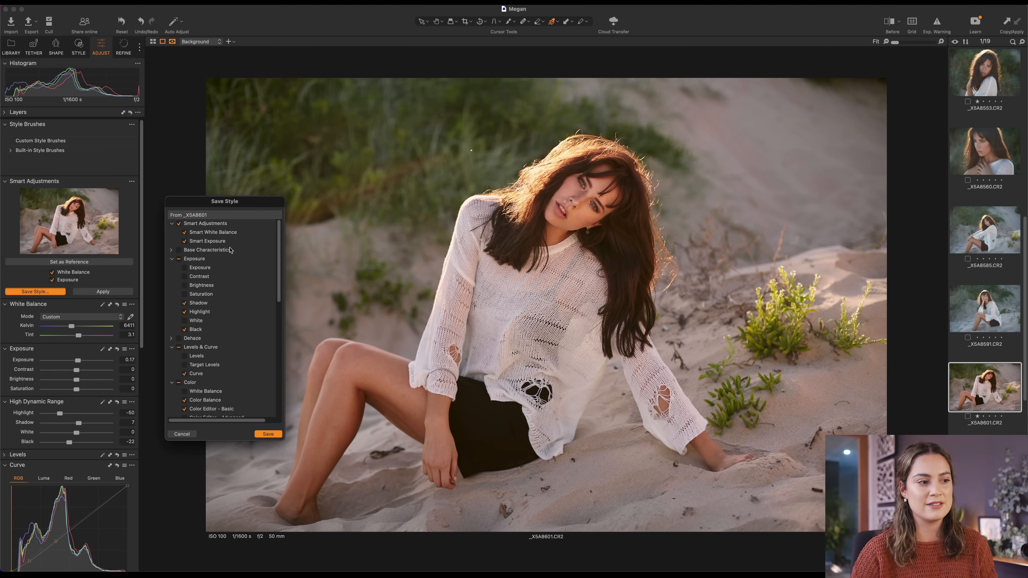
click(267, 433)
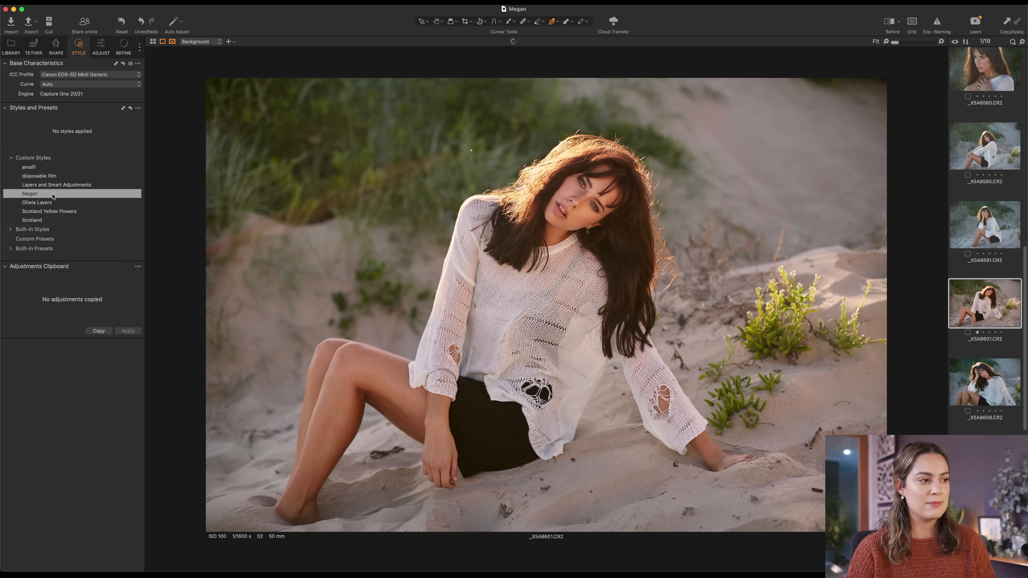
Apply the Megan style to another portrait and to _XSA8524, checking against Before.
click(983, 225)
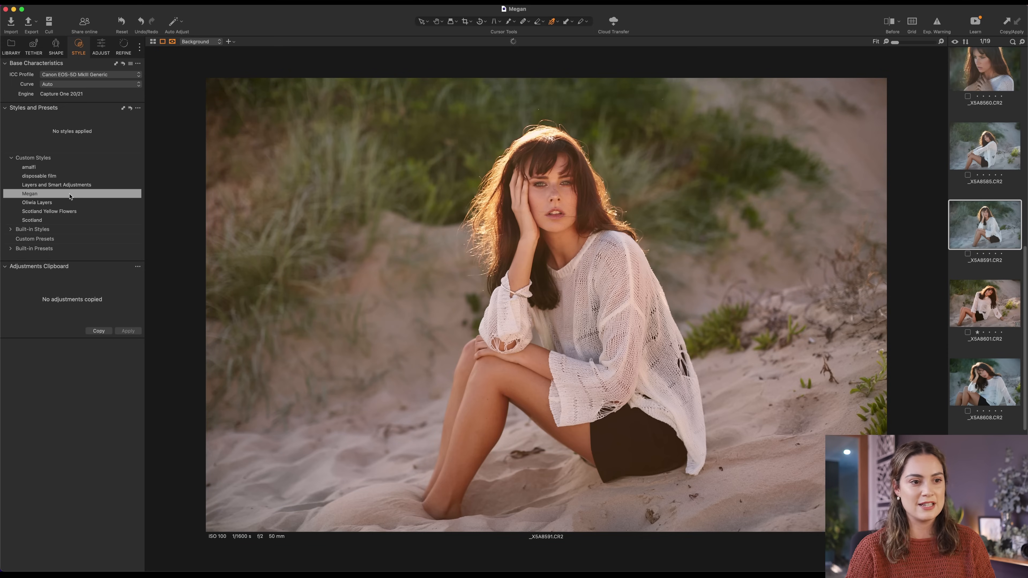
click(29, 193)
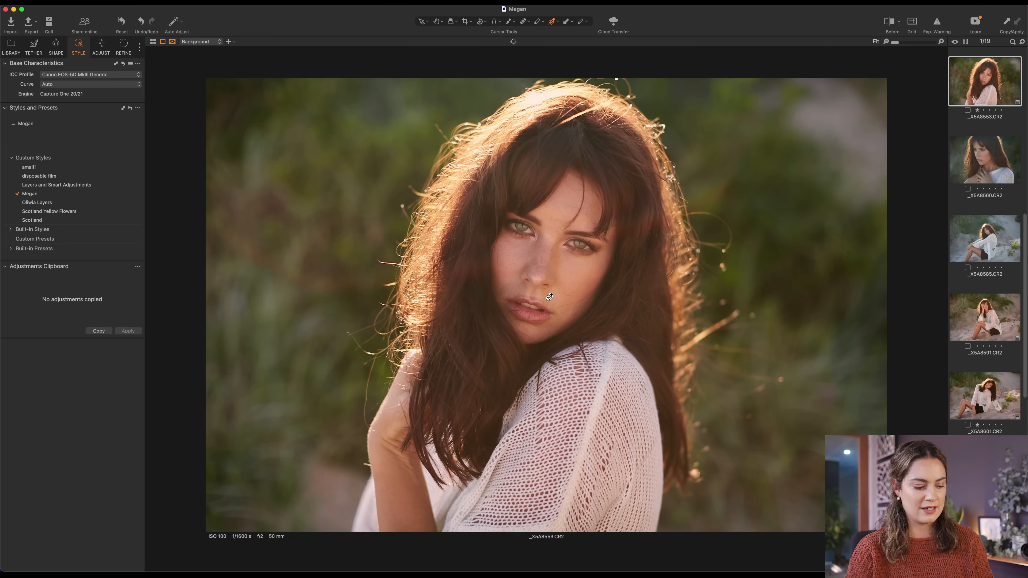
click(891, 21)
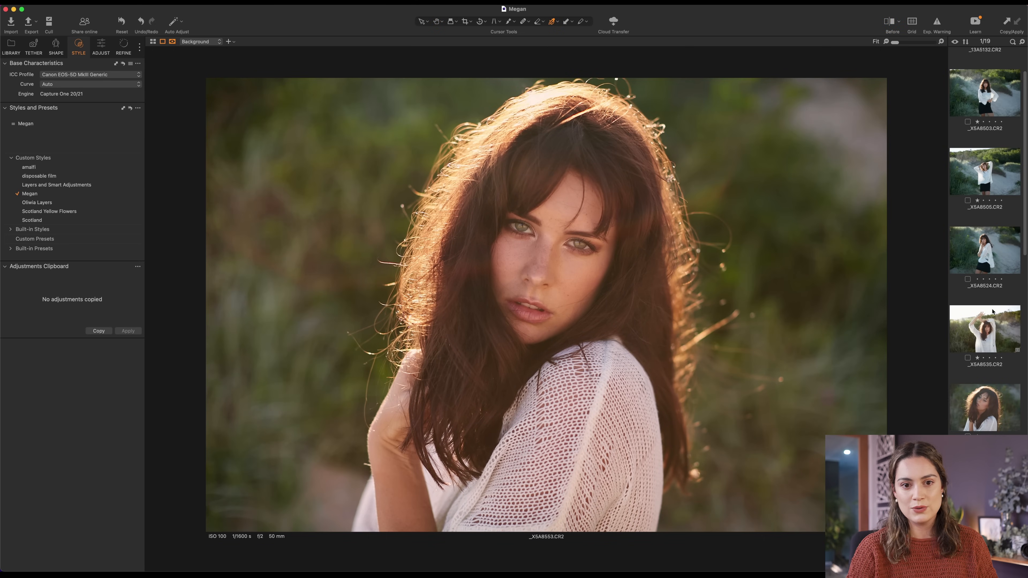
click(983, 250)
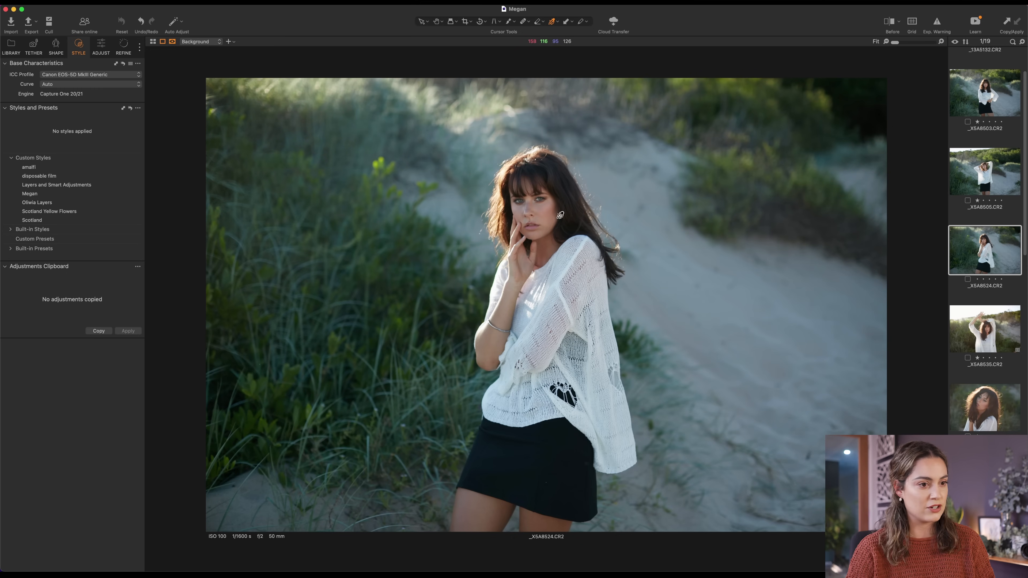
click(29, 193)
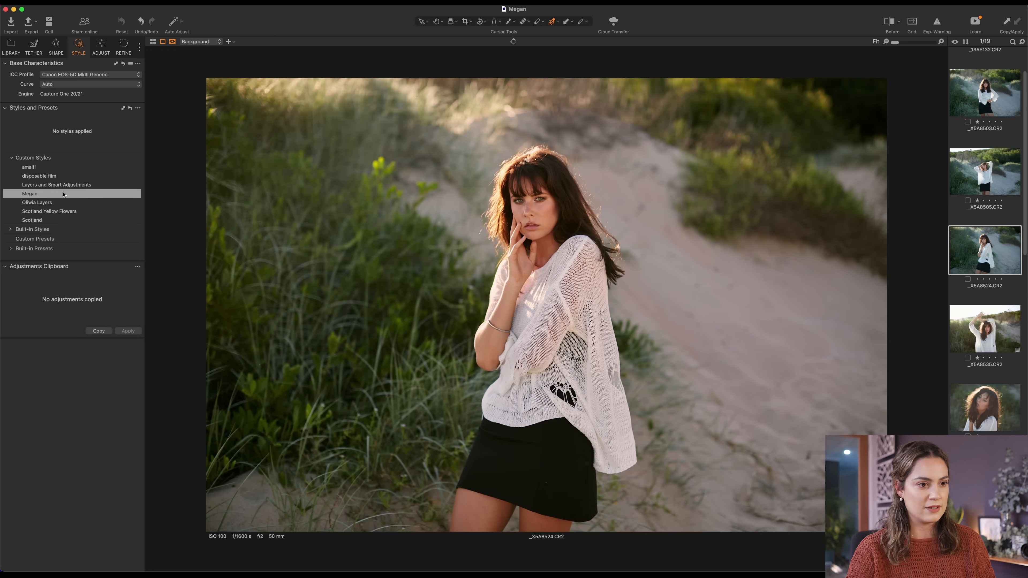
Apply the Megan style to the kneeling portrait _XSA8704 and compare with the unedited version.
click(30, 193)
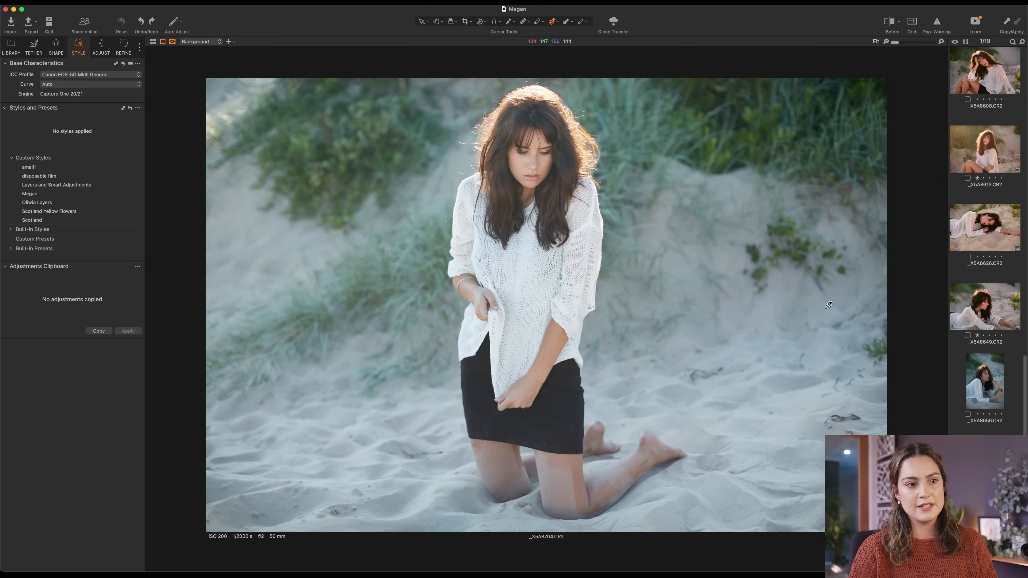
mouse_move(329, 205)
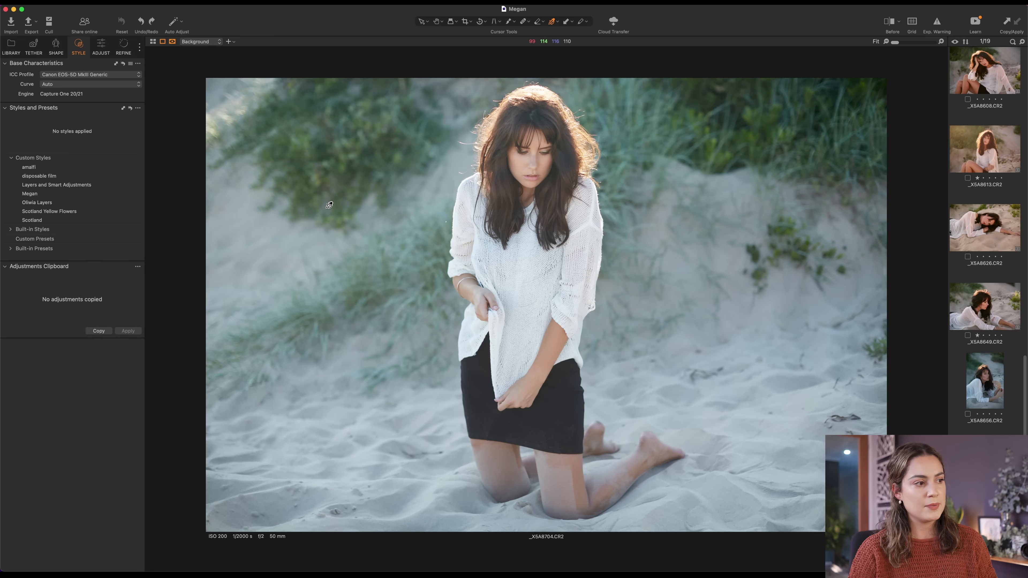
click(30, 193)
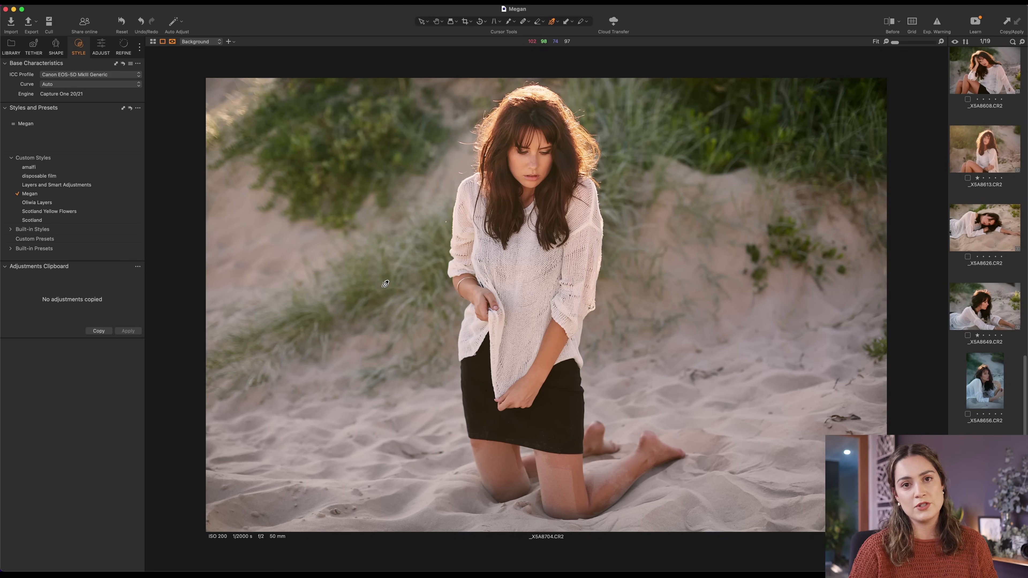
click(890, 21)
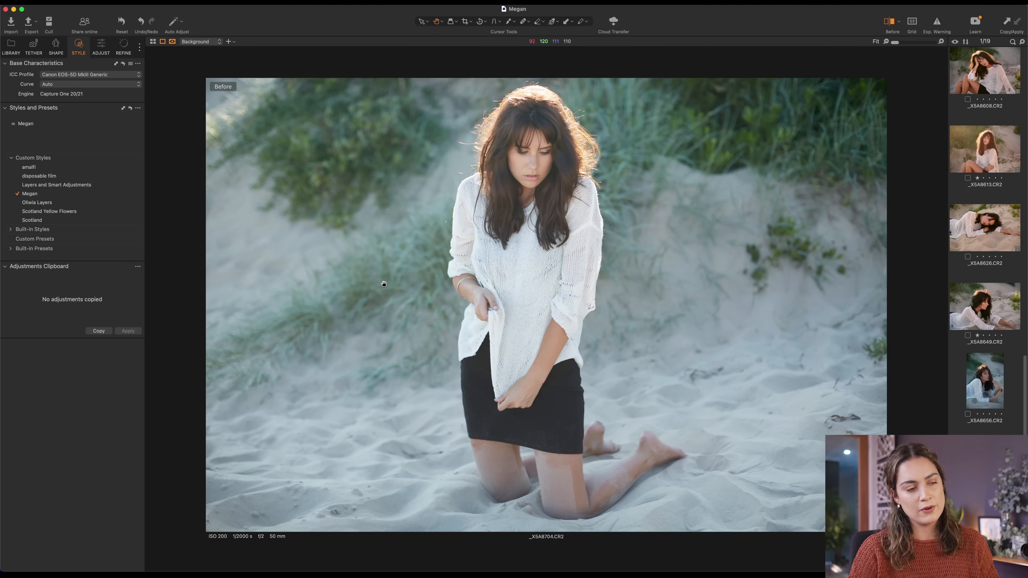
click(983, 216)
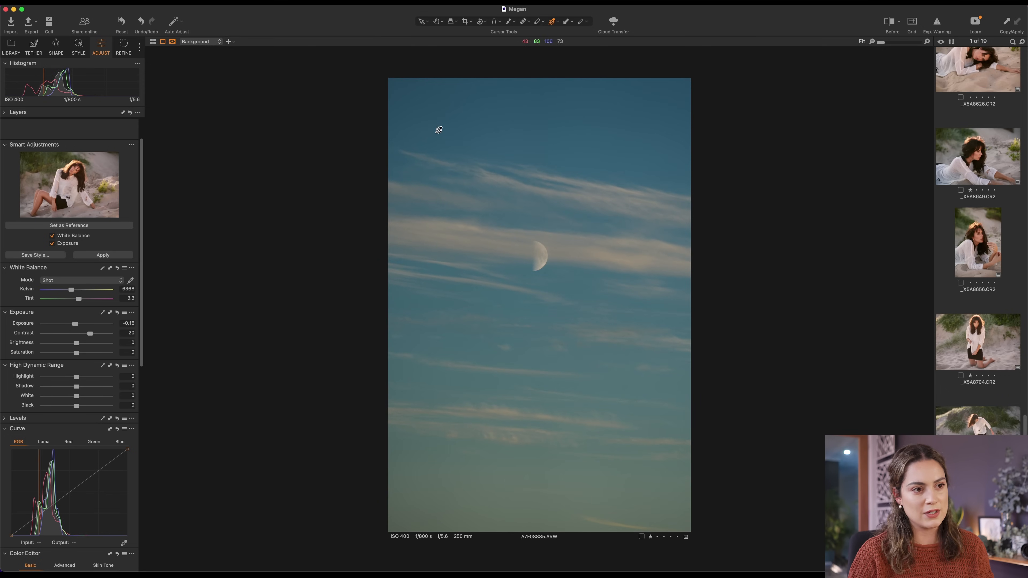
mouse_move(83, 341)
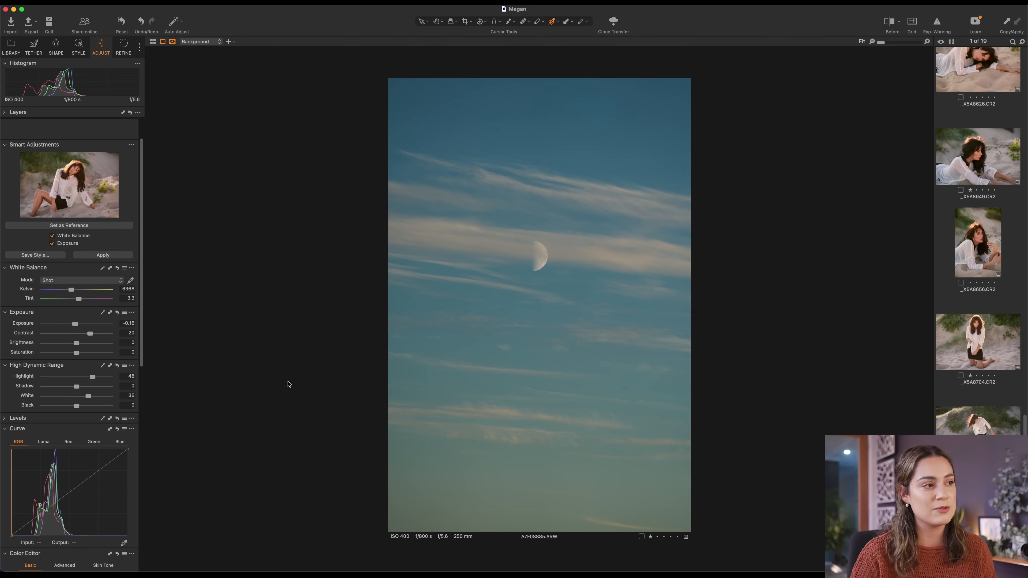
mouse_move(259, 224)
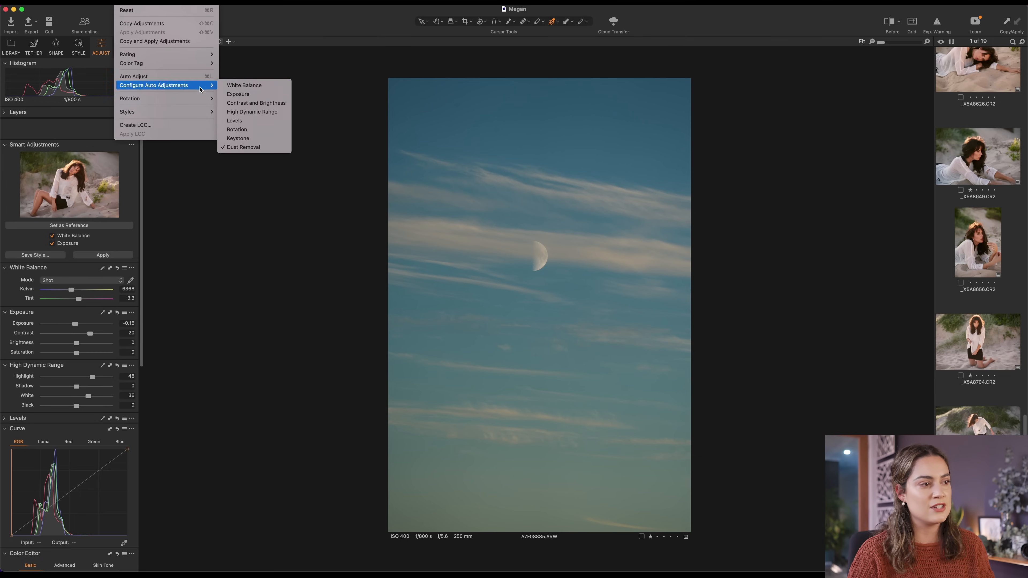
mouse_move(243, 147)
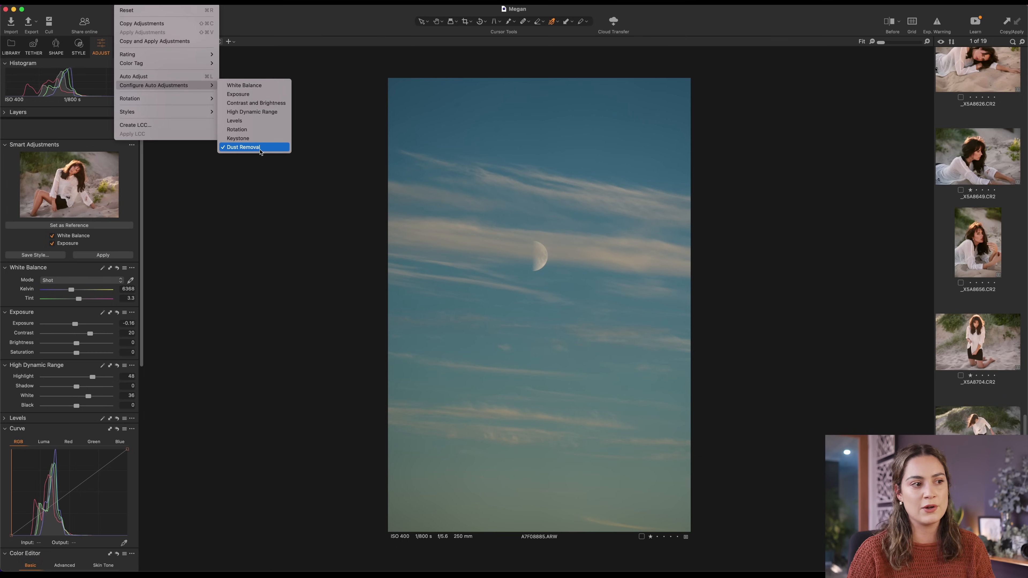
mouse_move(133, 76)
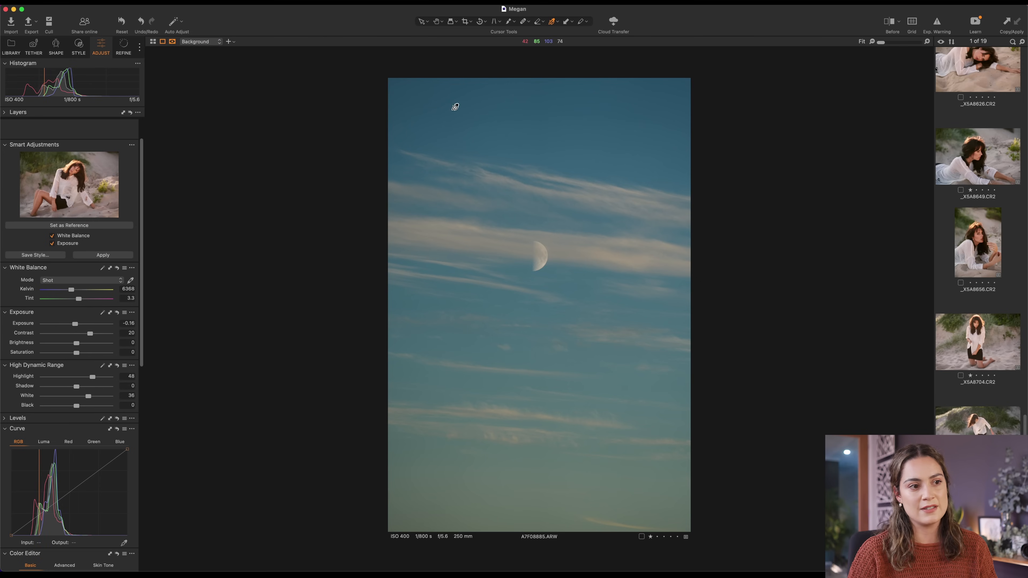
mouse_move(635, 247)
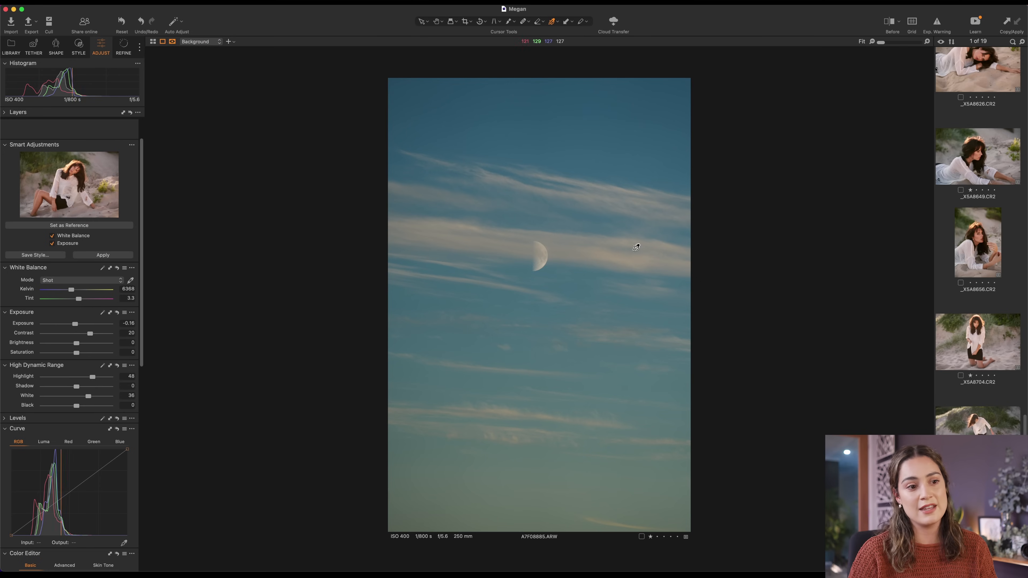
mouse_move(776, 287)
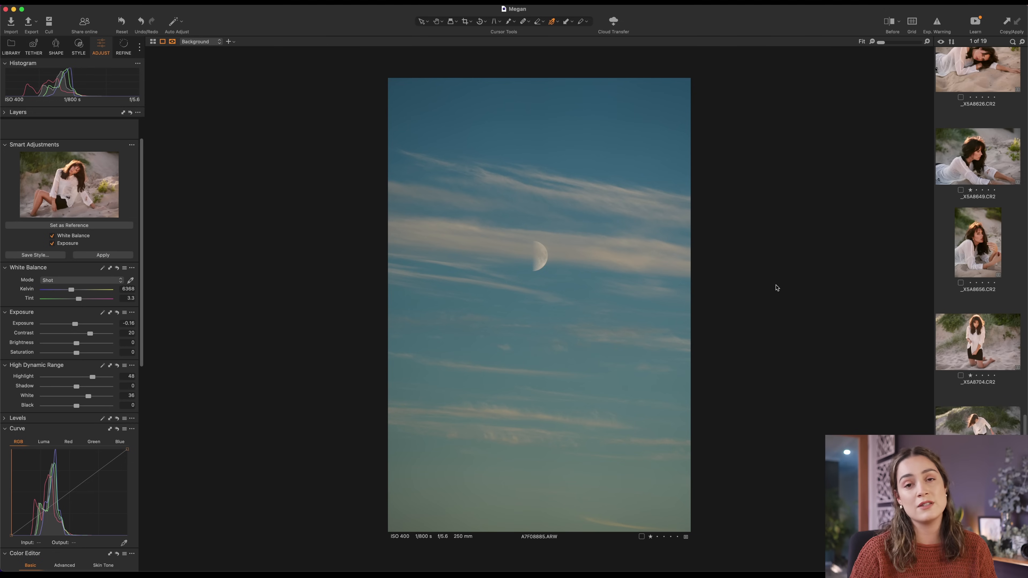
mouse_move(513, 139)
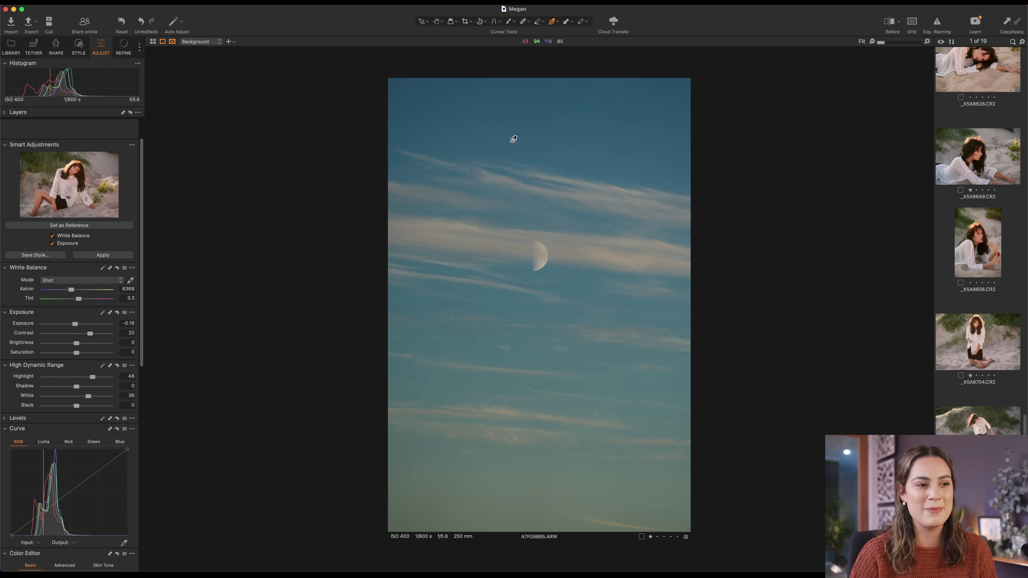
Scroll down to the moon and bird collection in the browser.
scroll(down, 3)
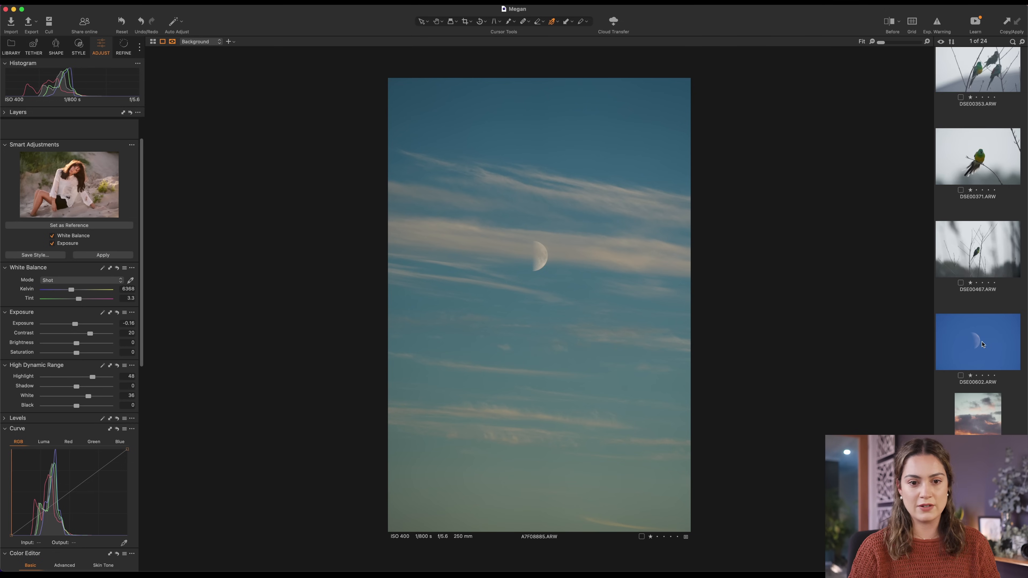
View the moon-against-sky and single parrot photos, then return to the graded portrait _XSA8741.
click(977, 342)
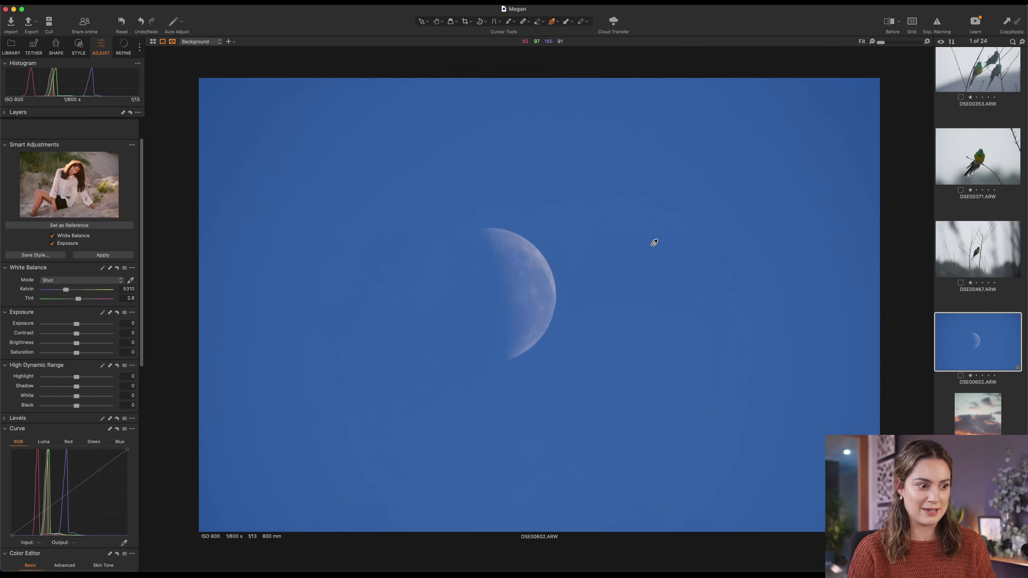
mouse_move(724, 347)
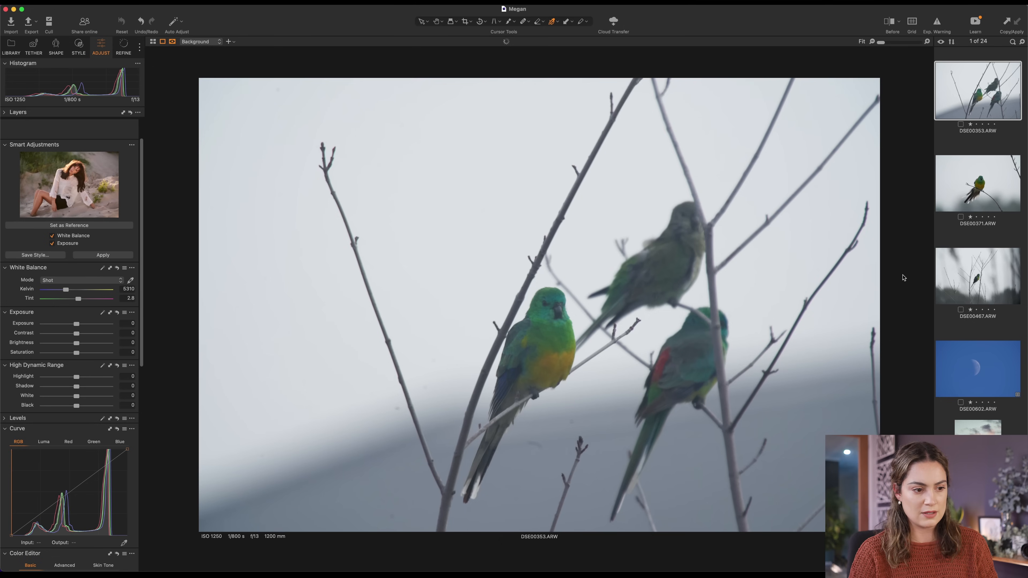
mouse_move(458, 494)
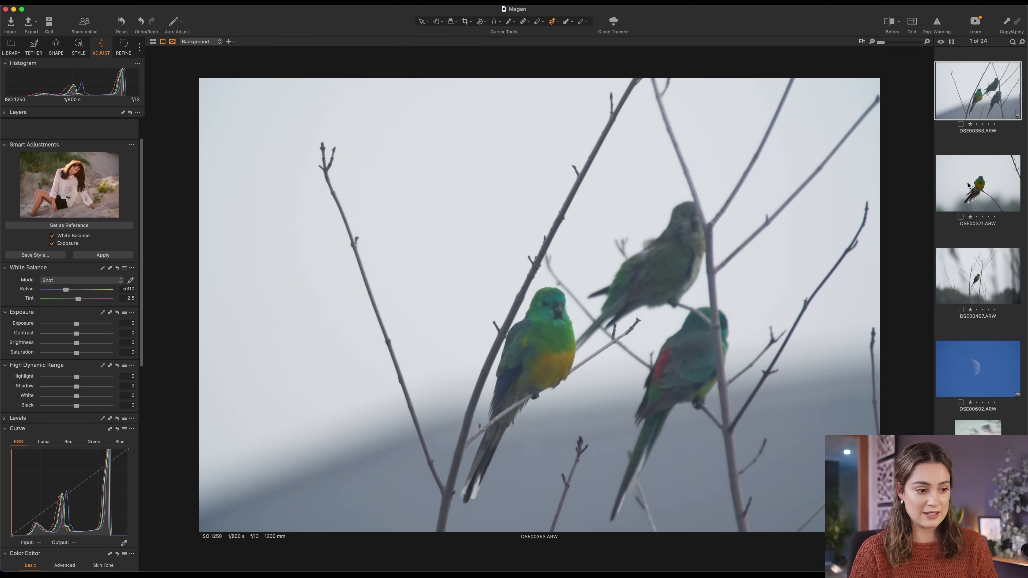
click(978, 276)
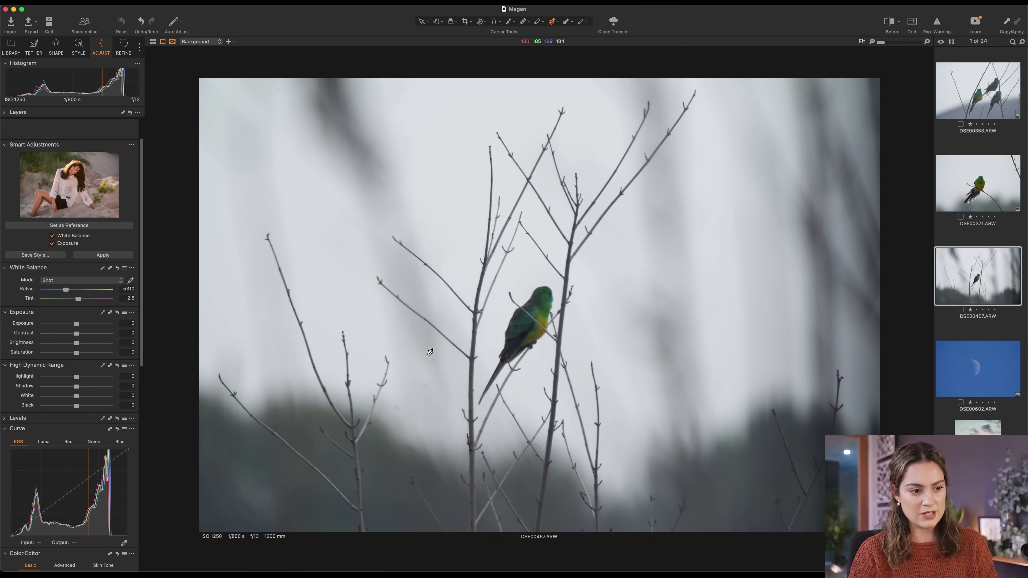
mouse_move(428, 377)
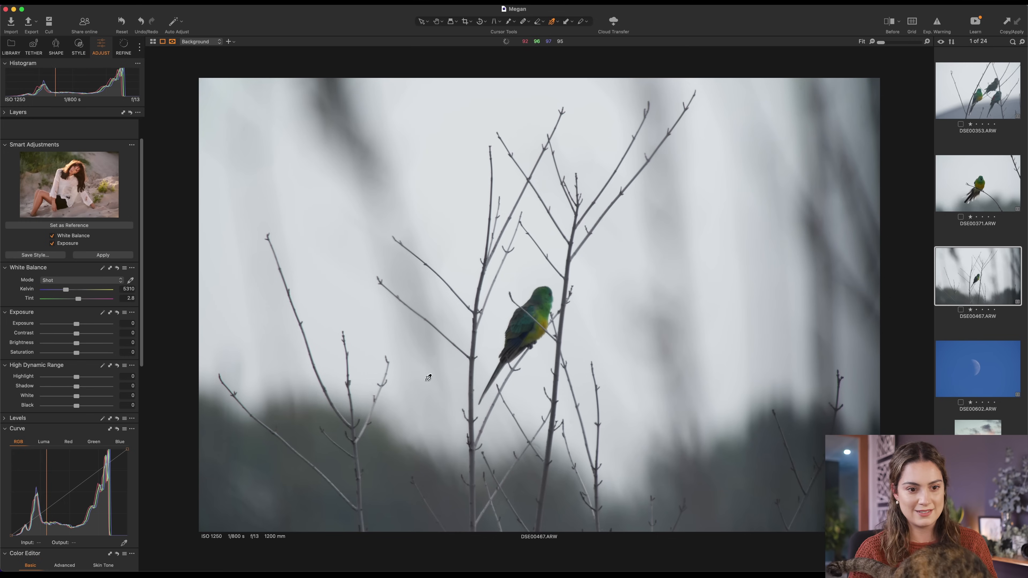
click(891, 21)
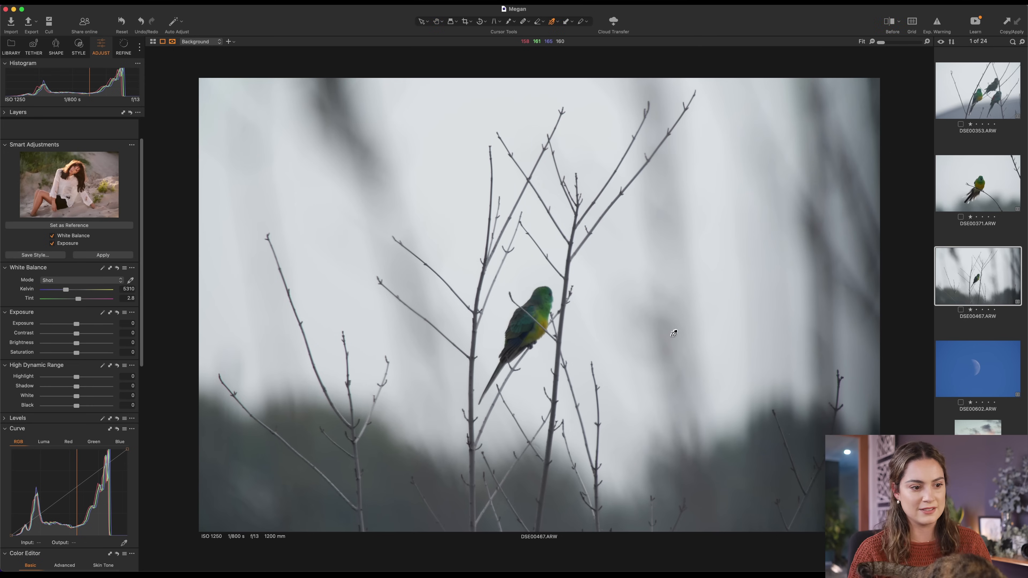
click(977, 273)
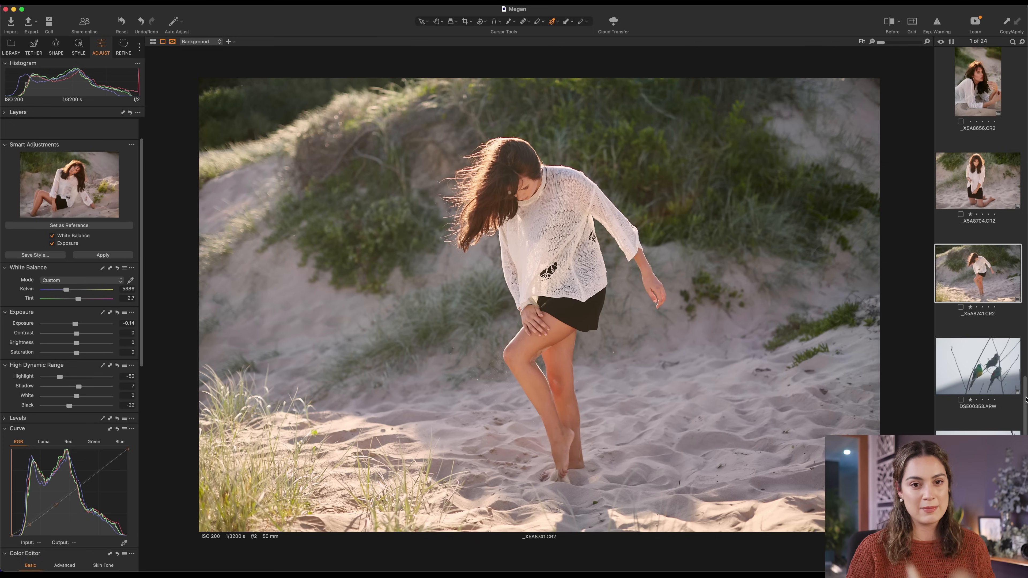
Scroll toward the export settings for the 18 beach portraits.
scroll(down, 3)
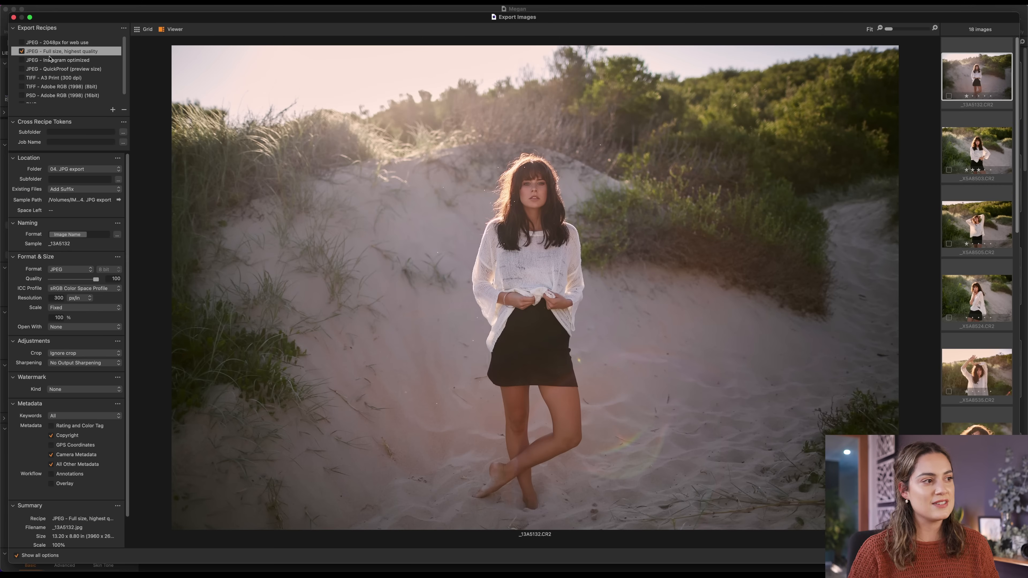
mouse_move(95, 62)
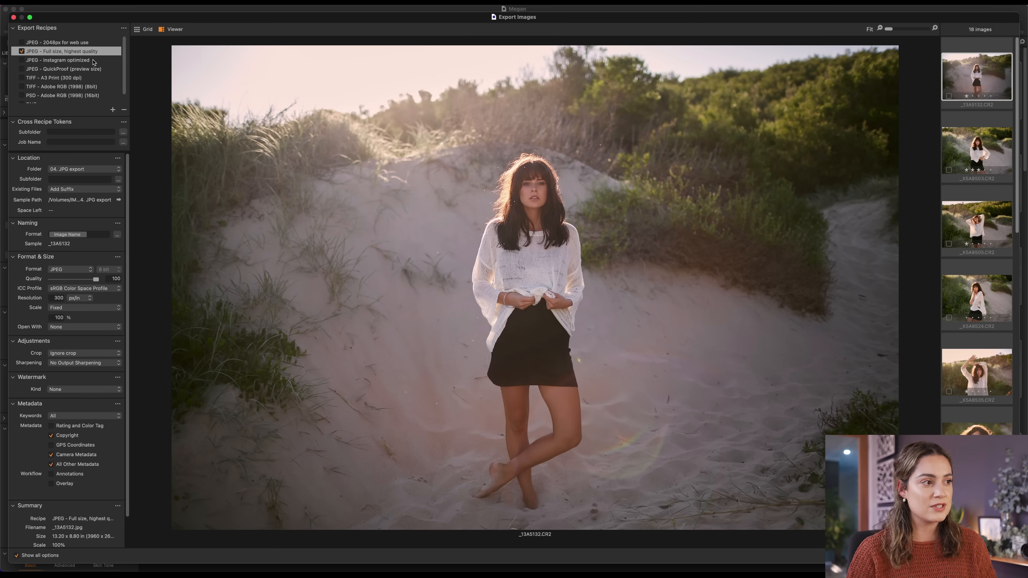